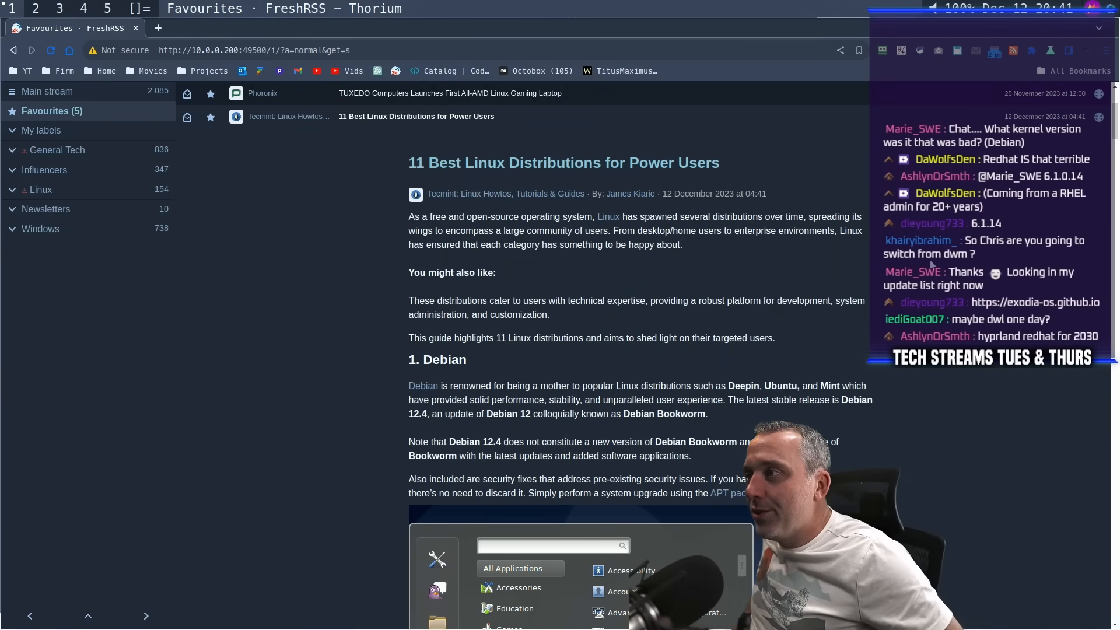
{"action": "mouse_move", "coordinate": [825, 277]}
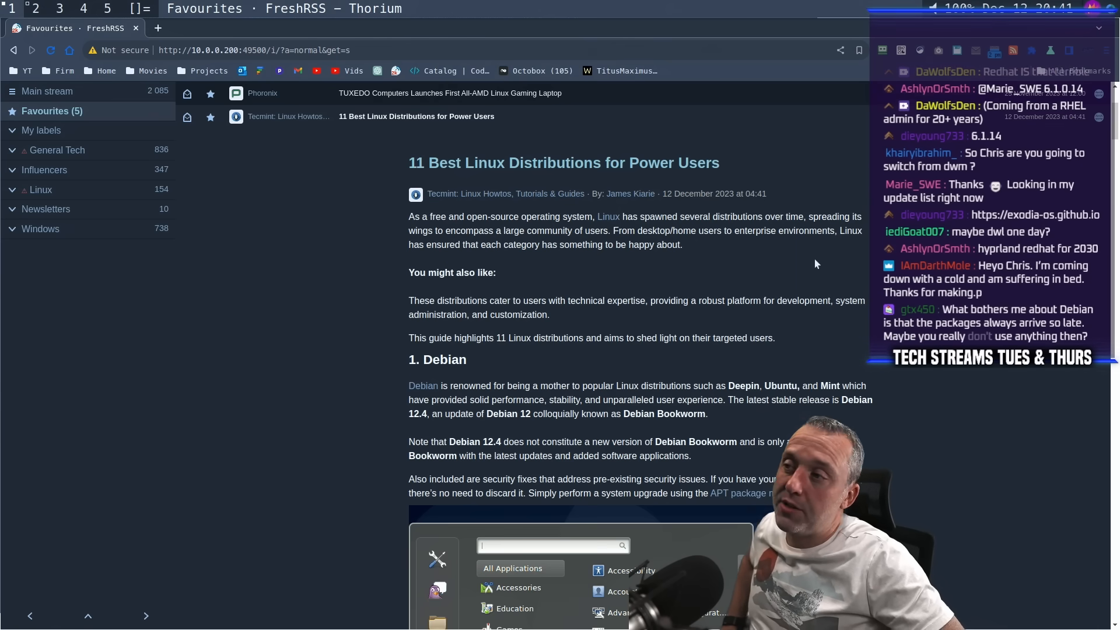
Scroll down through the Debian section until the Gentoo heading appears
{"action": "scroll", "scroll_direction": "down", "scroll_amount": 3}
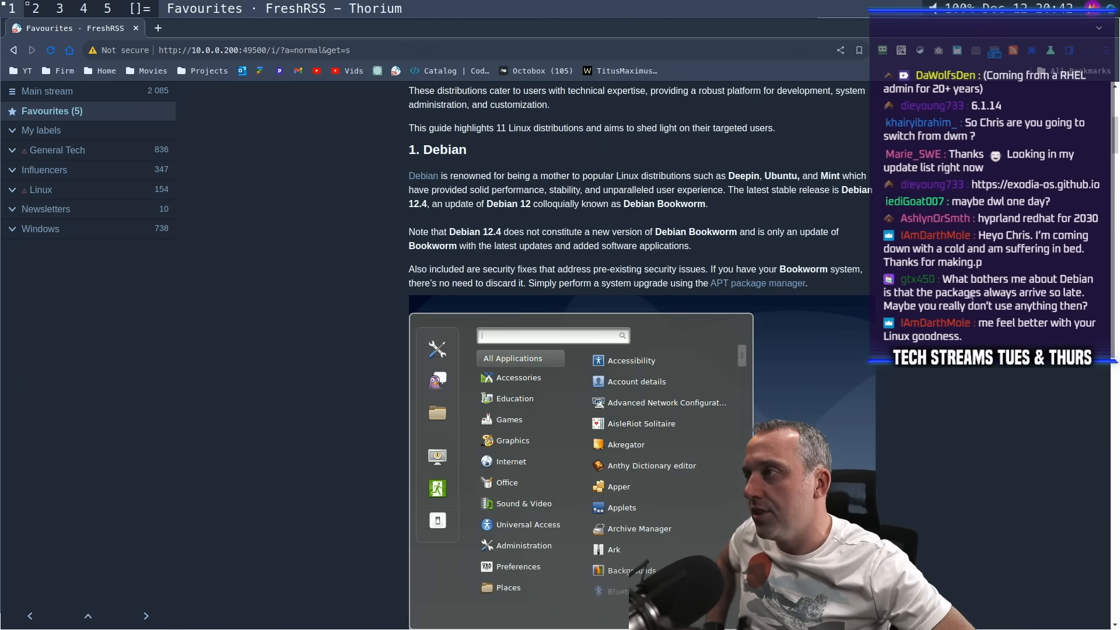
{"action": "scroll", "scroll_direction": "down", "scroll_amount": 3}
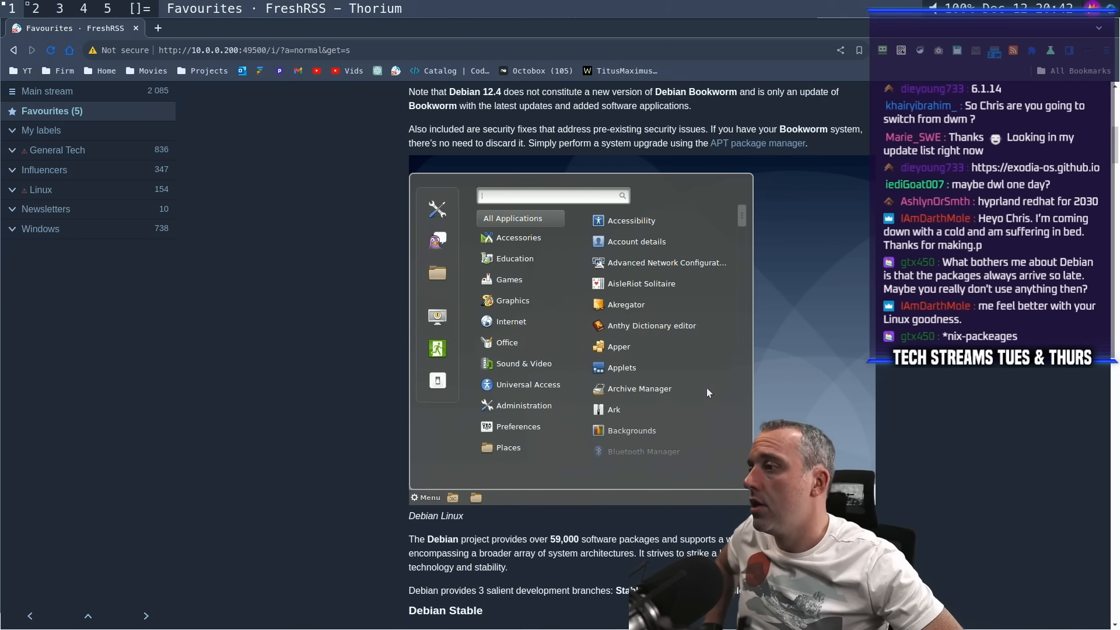
{"action": "mouse_move", "coordinate": [345, 285]}
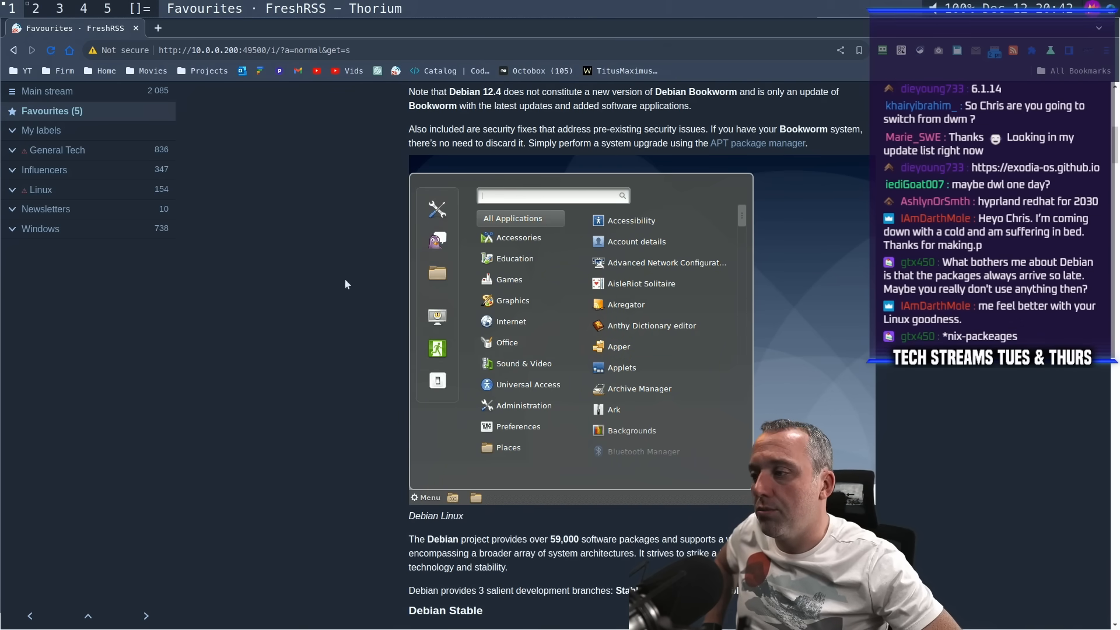
{"action": "mouse_move", "coordinate": [742, 426]}
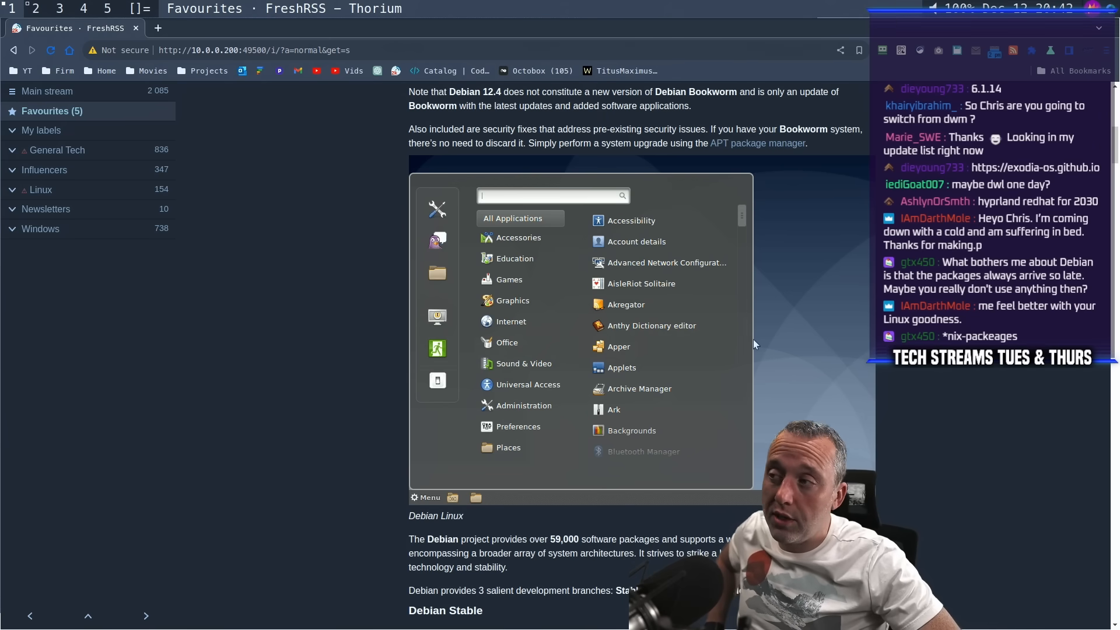
{"action": "mouse_move", "coordinate": [847, 323]}
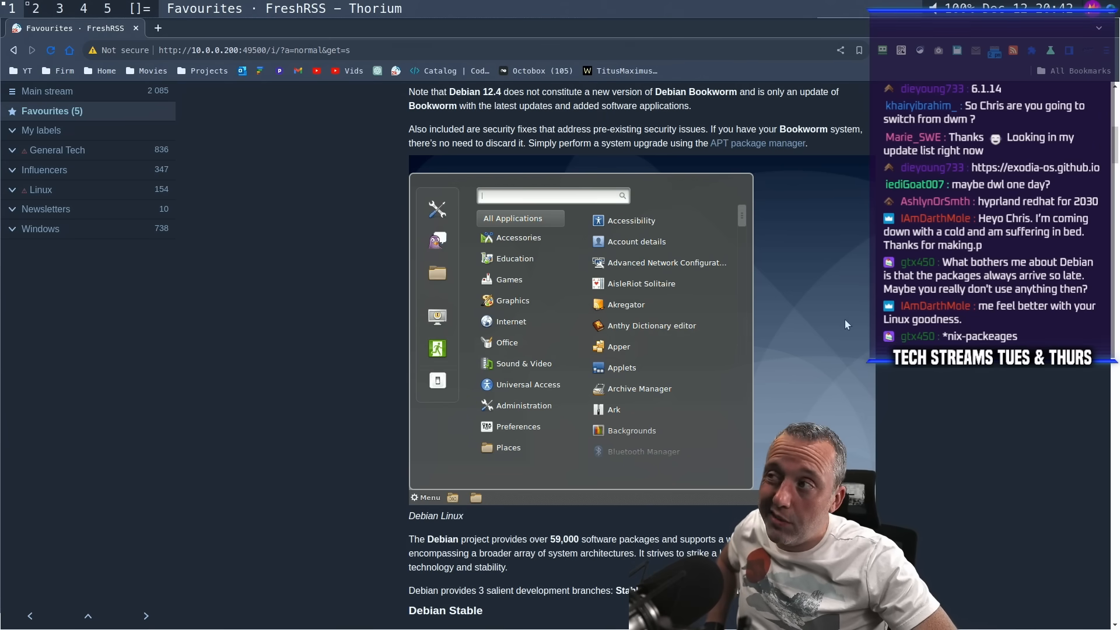
{"action": "scroll", "scroll_direction": "down", "scroll_amount": 3}
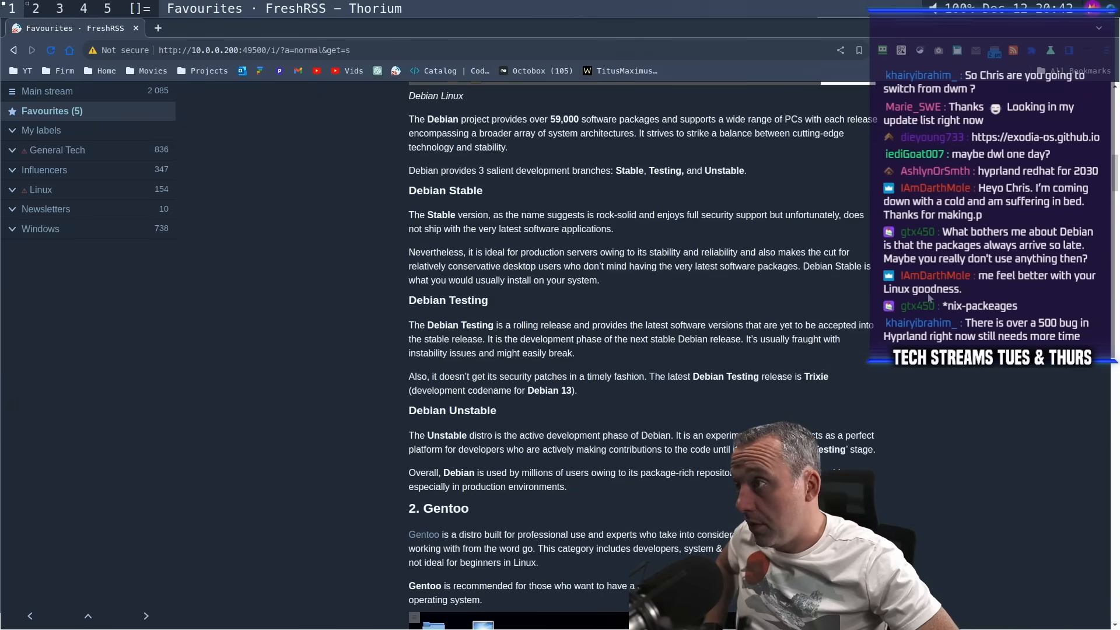
{"action": "mouse_move", "coordinate": [833, 282]}
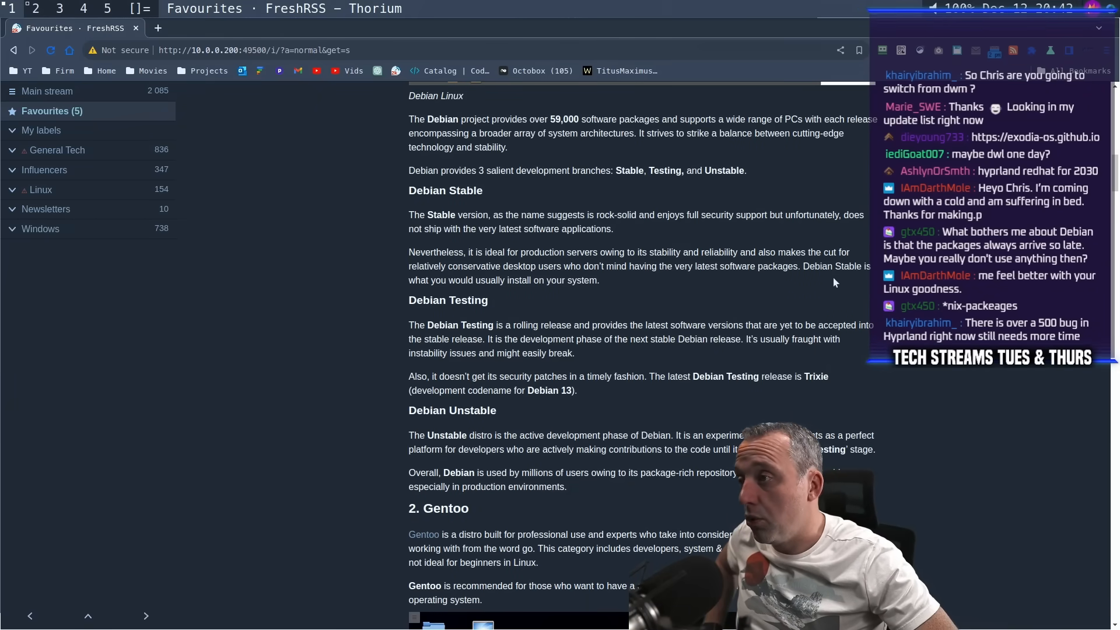
{"action": "scroll", "scroll_direction": "down", "scroll_amount": 3}
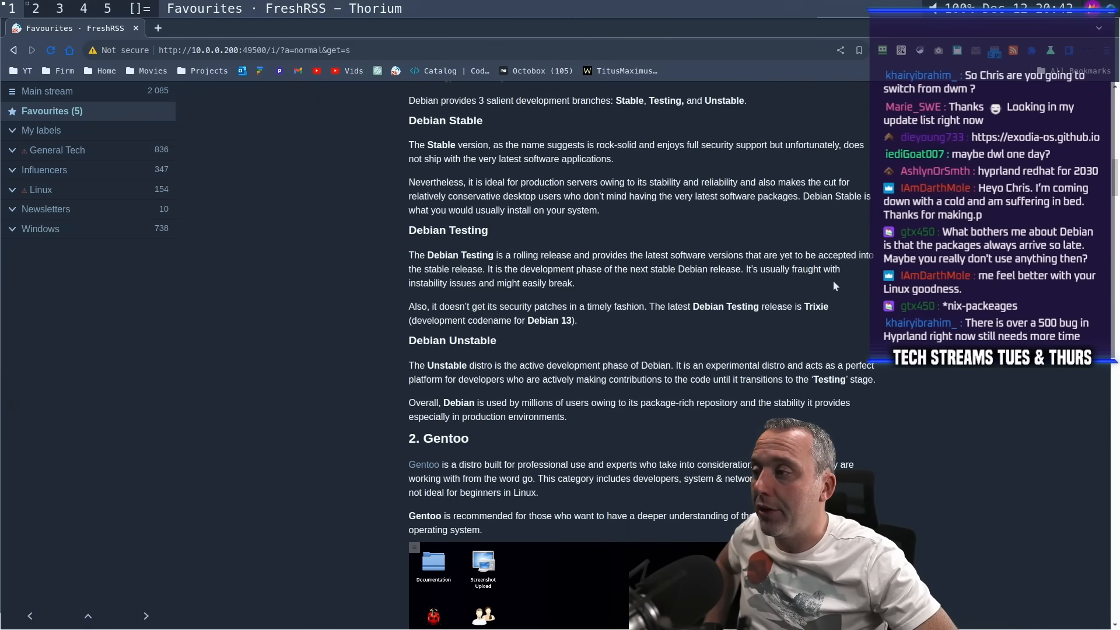
{"action": "scroll", "scroll_direction": "down", "scroll_amount": 3}
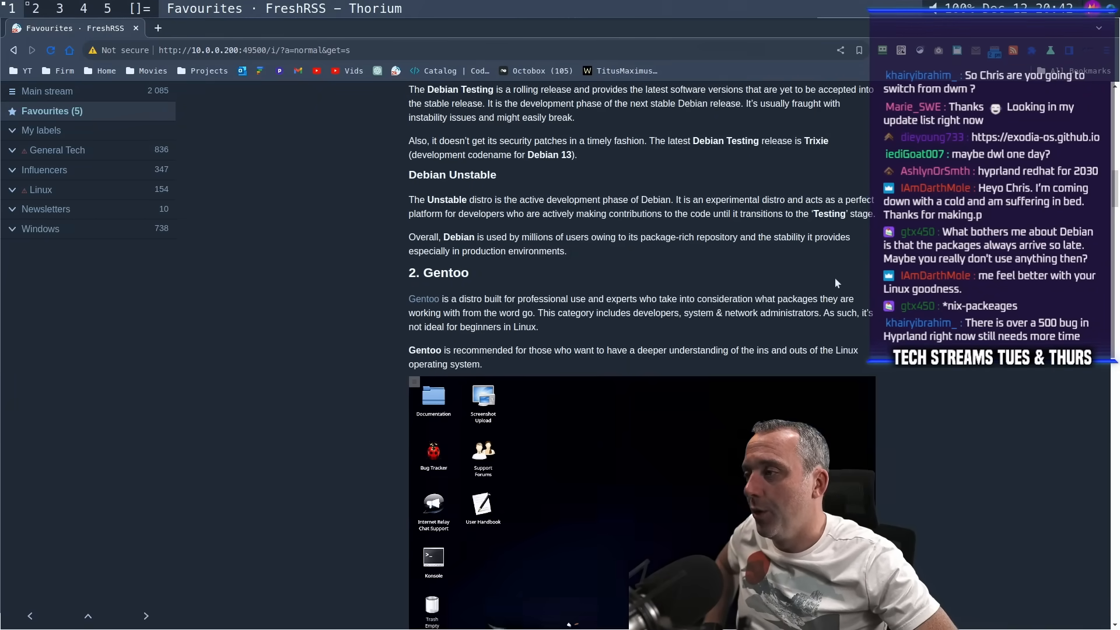
Scroll so the Gentoo introduction and its desktop screenshot fill the reading pane
{"action": "scroll", "scroll_direction": "down", "scroll_amount": 3}
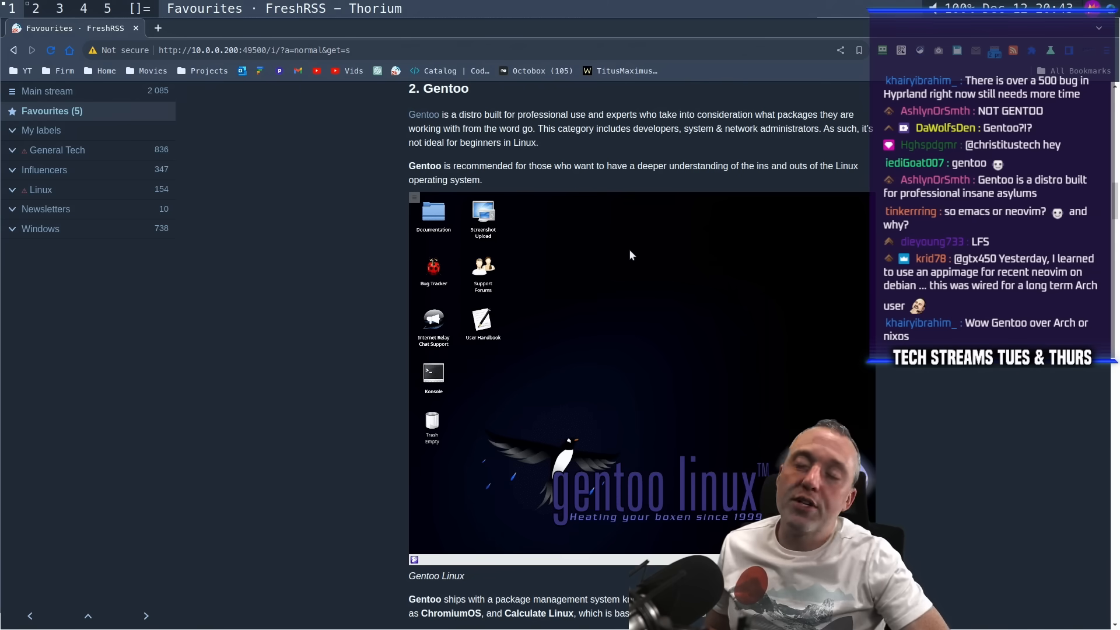
{"action": "mouse_move", "coordinate": [610, 308]}
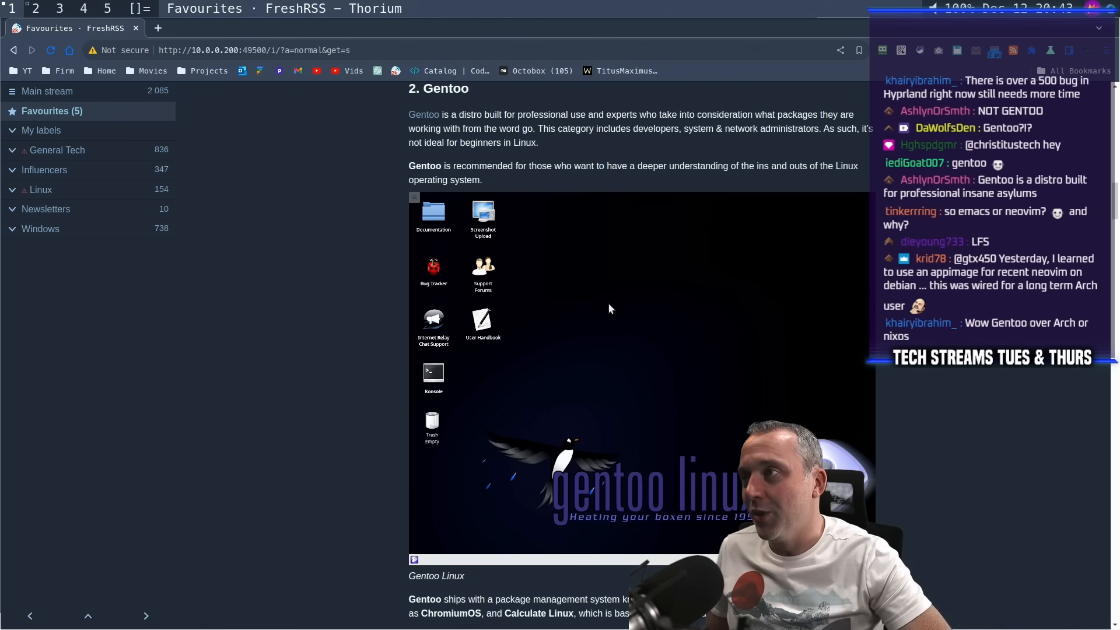
{"action": "mouse_move", "coordinate": [641, 322]}
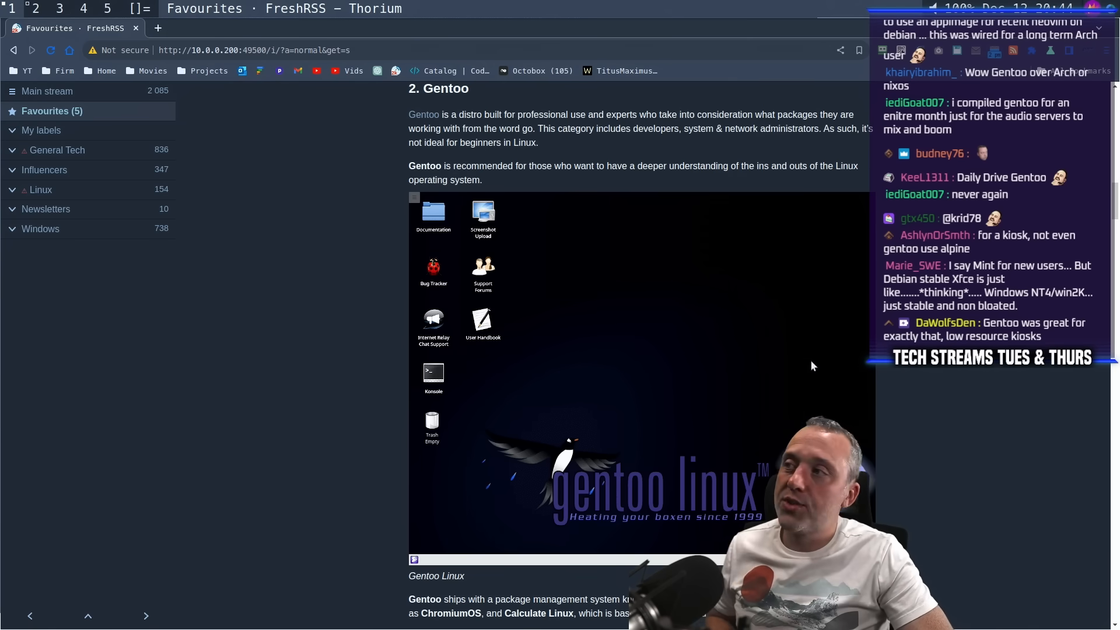
Scroll past the Gentoo Linux caption and portage notes to the 3. Ubuntu section
{"action": "scroll", "scroll_direction": "down", "scroll_amount": 3}
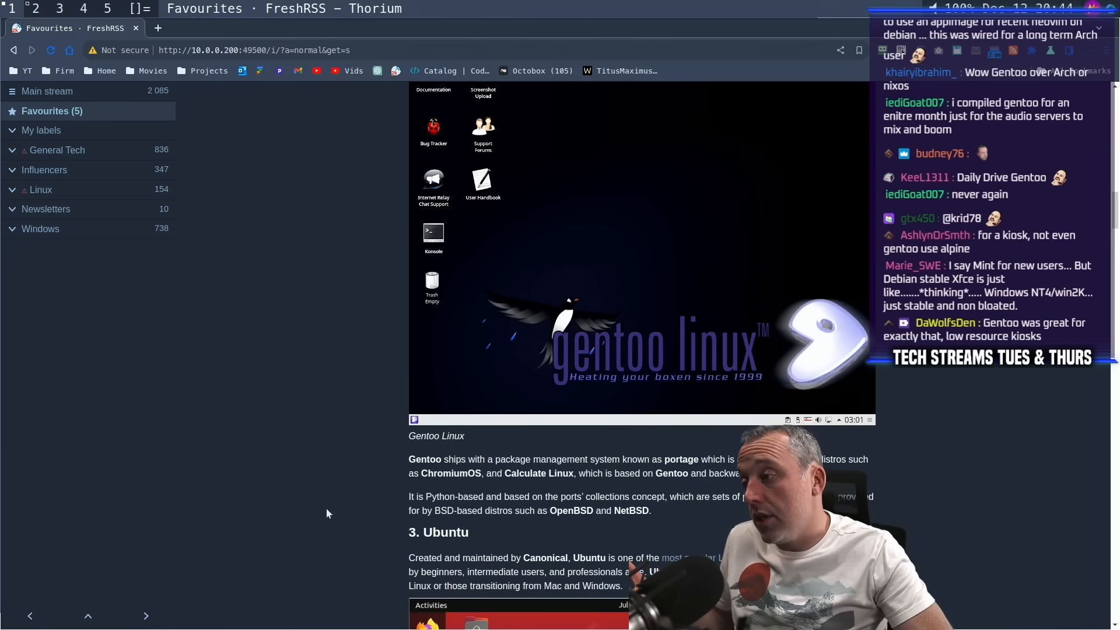
{"action": "double_click", "coordinate": [466, 473]}
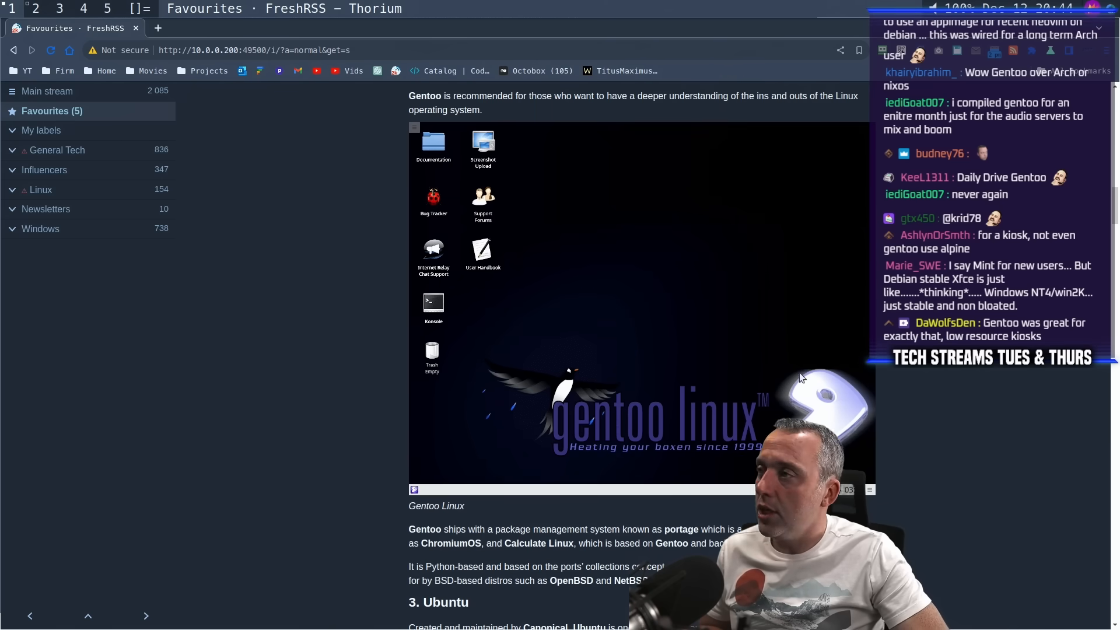
{"action": "mouse_move", "coordinate": [899, 405]}
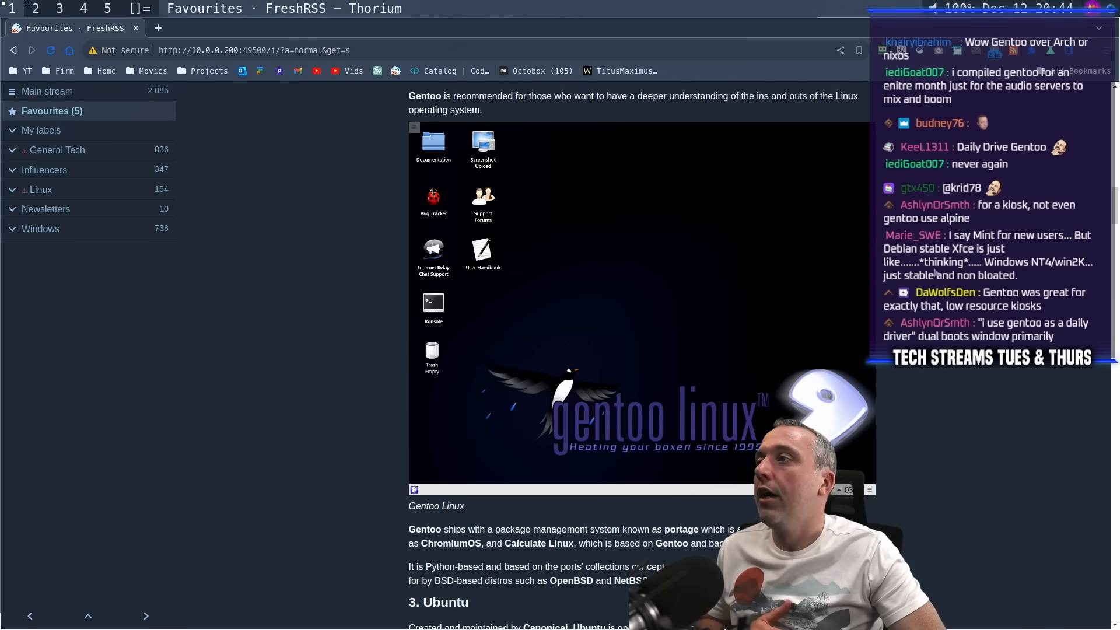
{"action": "scroll", "scroll_direction": "down", "scroll_amount": 3}
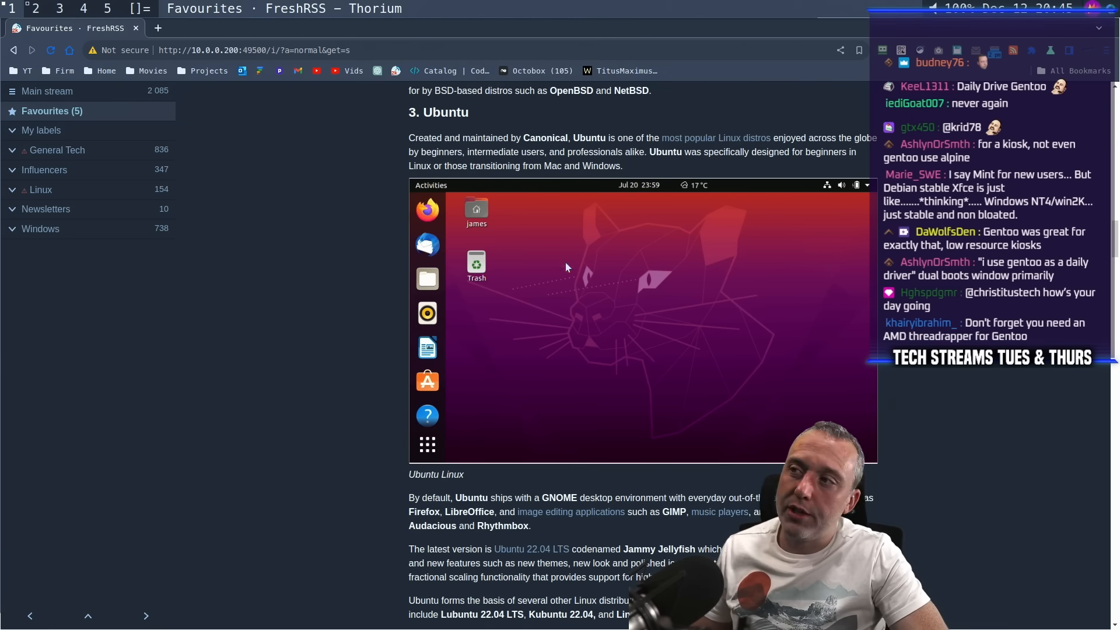
{"action": "mouse_move", "coordinate": [867, 279]}
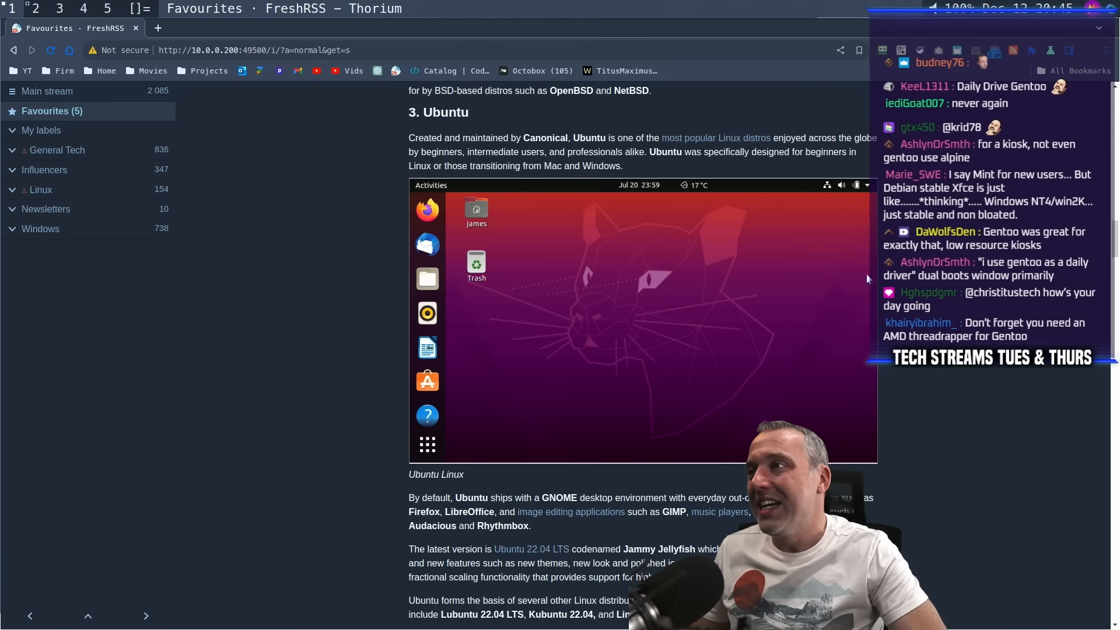
Scroll through the Ubuntu section into the Linux Mint section and its desktop screenshot
{"action": "scroll", "scroll_direction": "down", "scroll_amount": 3}
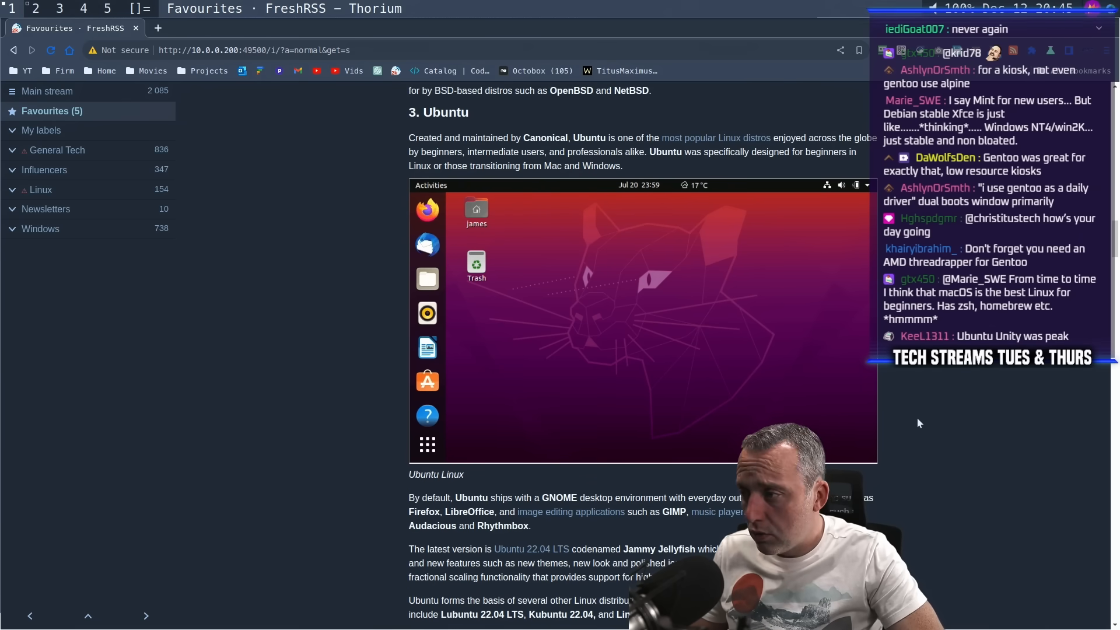
{"action": "scroll", "scroll_direction": "down", "scroll_amount": 3}
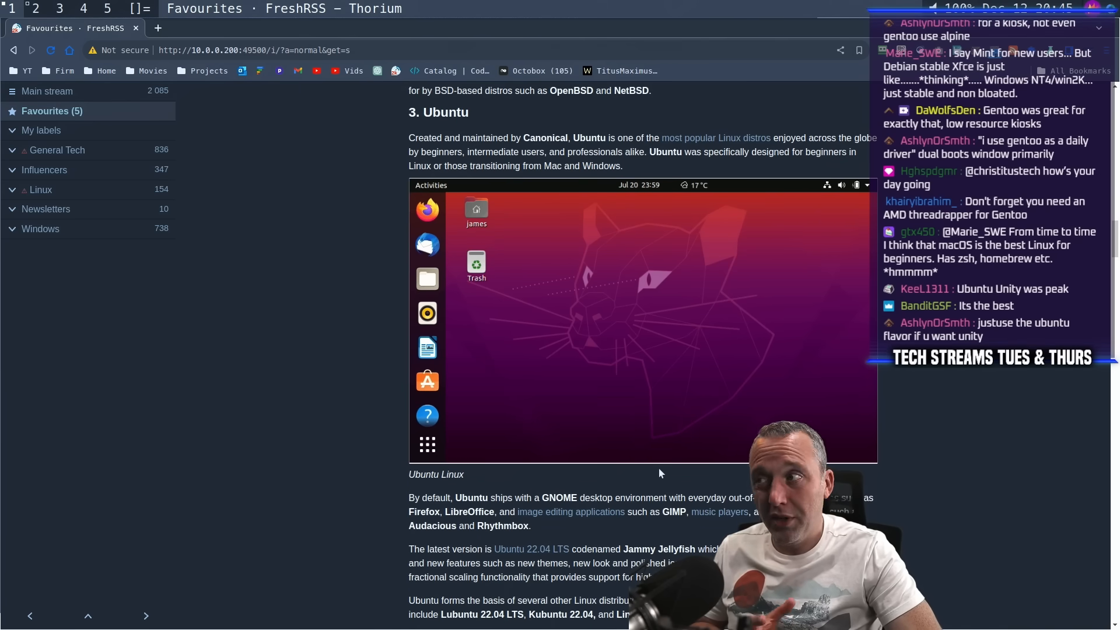
{"action": "mouse_move", "coordinate": [639, 436]}
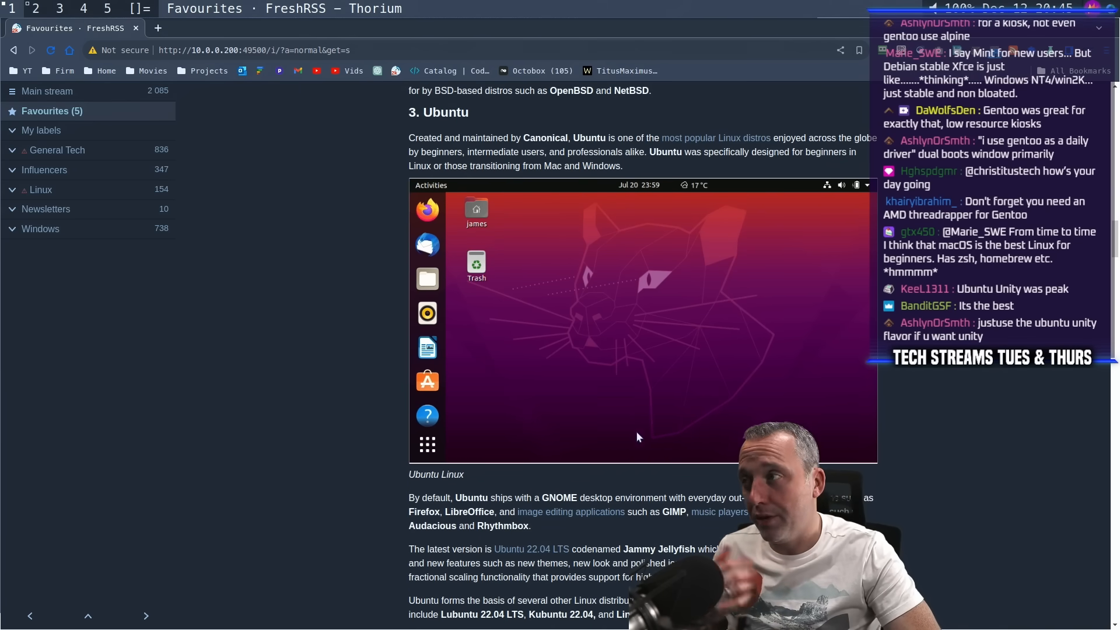
{"action": "mouse_move", "coordinate": [623, 421]}
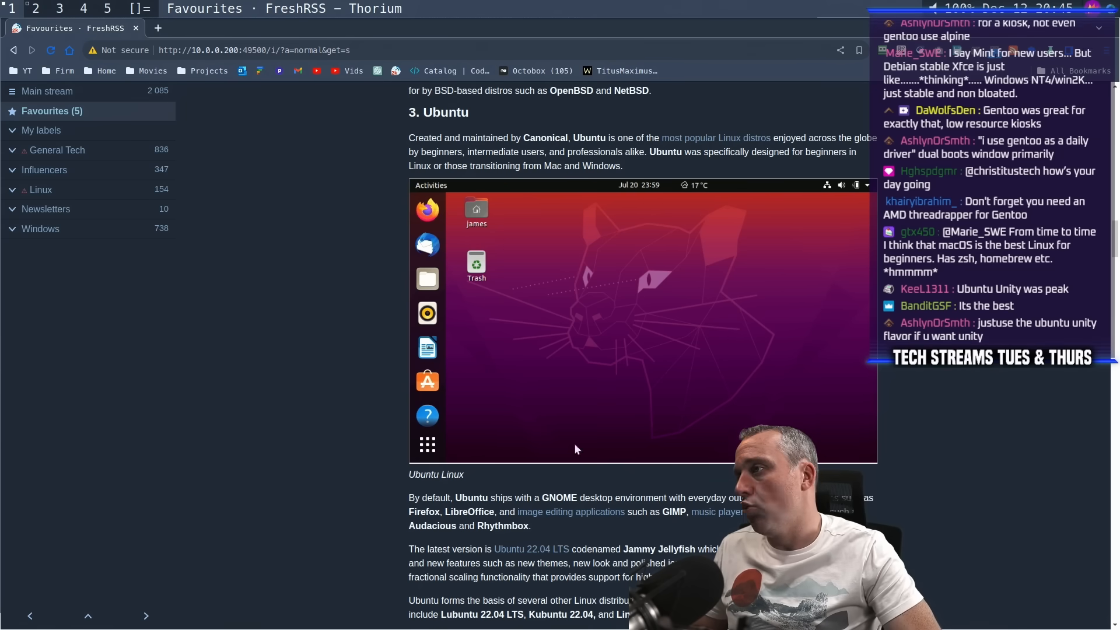
{"action": "scroll", "scroll_direction": "down", "scroll_amount": 3}
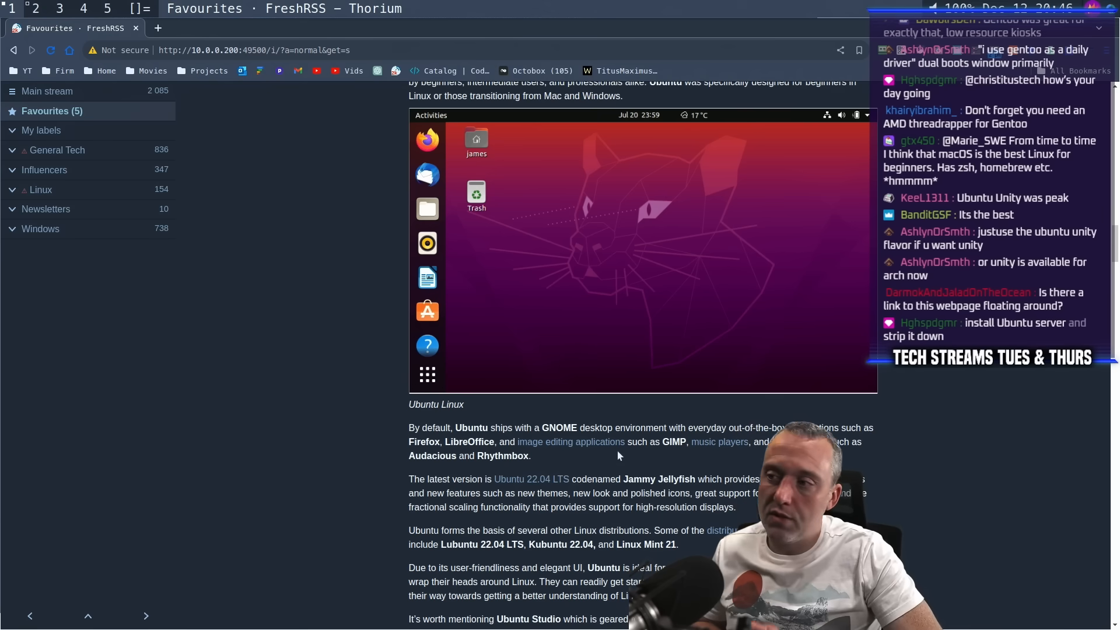
{"action": "scroll", "scroll_direction": "down", "scroll_amount": 3}
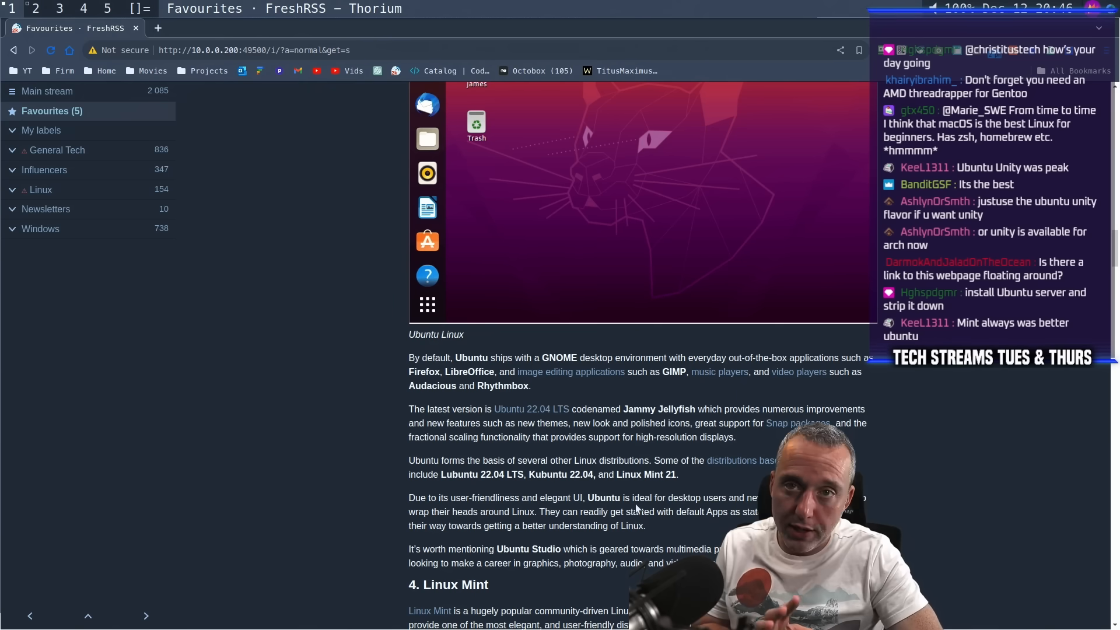
{"action": "scroll", "scroll_direction": "down", "scroll_amount": 3}
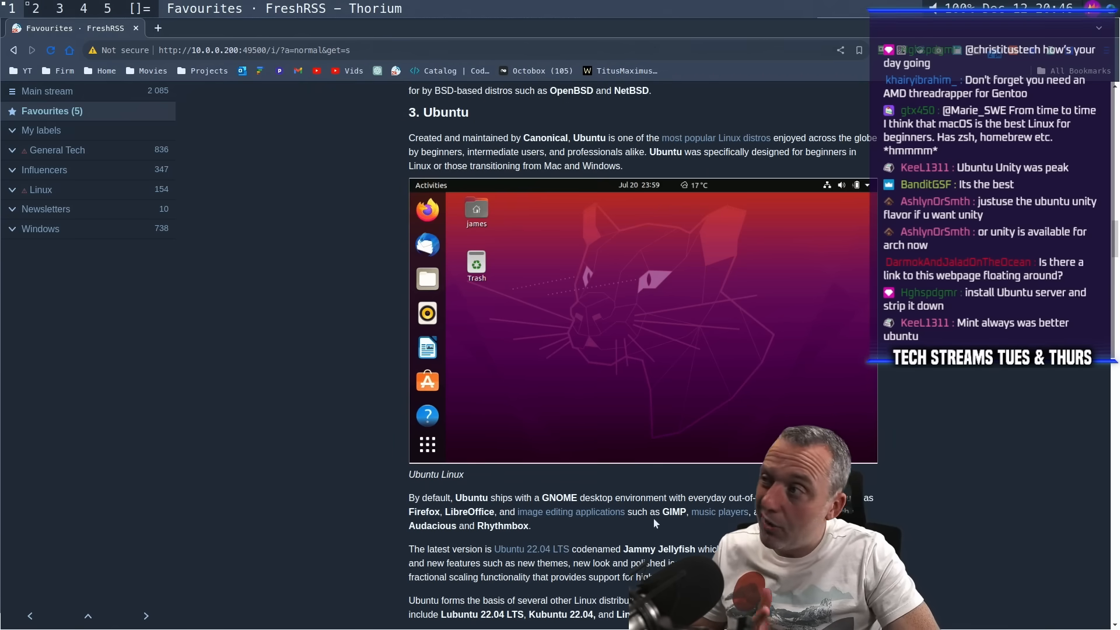
{"action": "scroll", "scroll_direction": "down", "scroll_amount": 3}
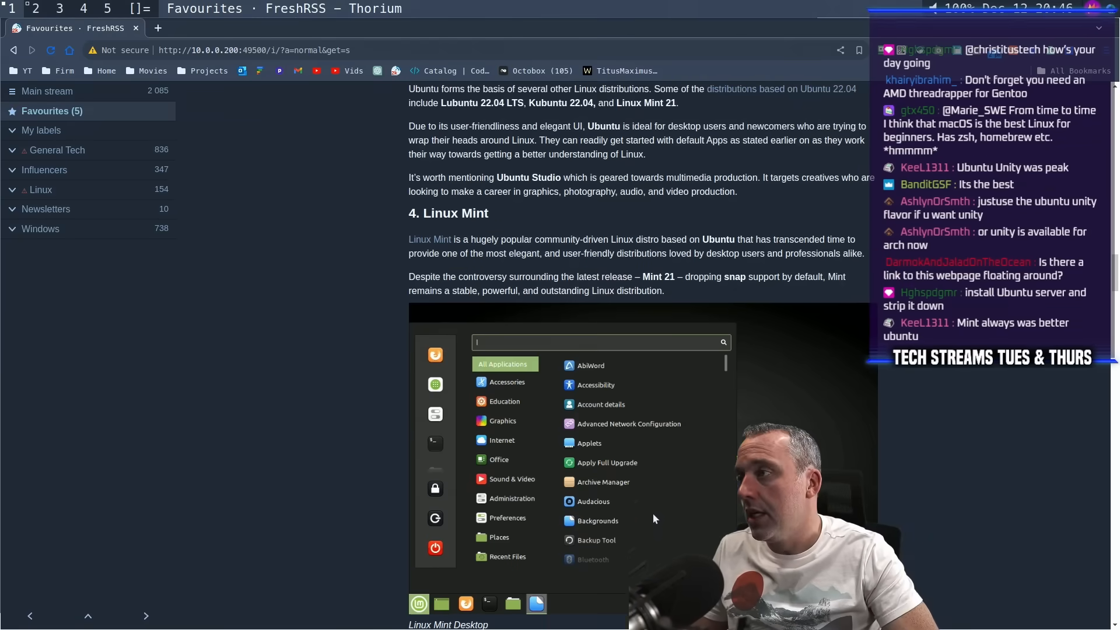
{"action": "scroll", "scroll_direction": "down", "scroll_amount": 3}
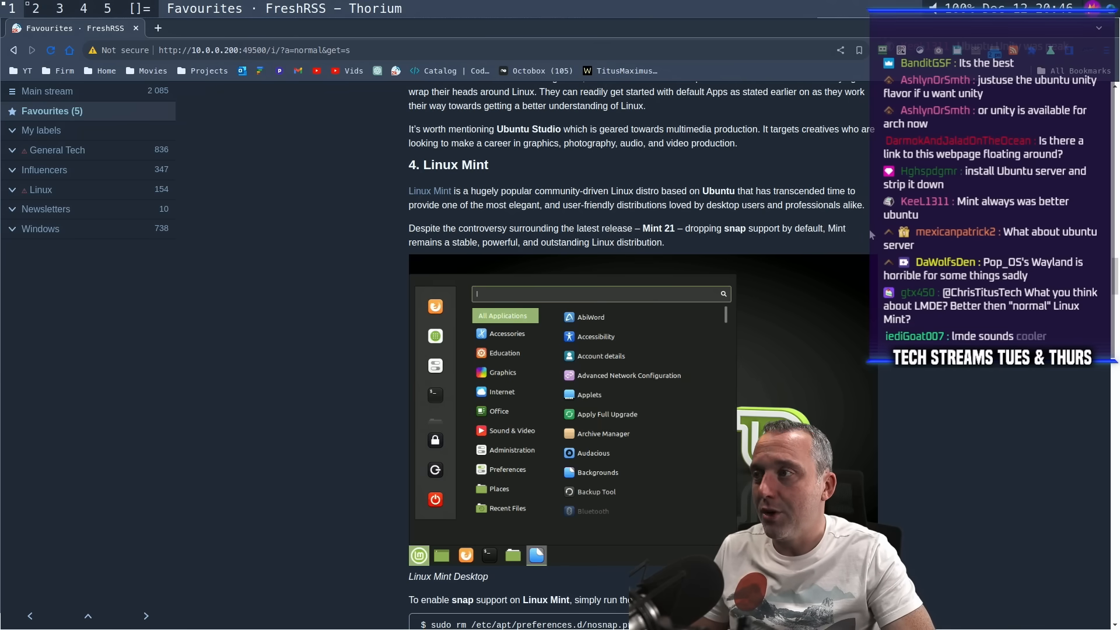
{"action": "mouse_move", "coordinate": [843, 249]}
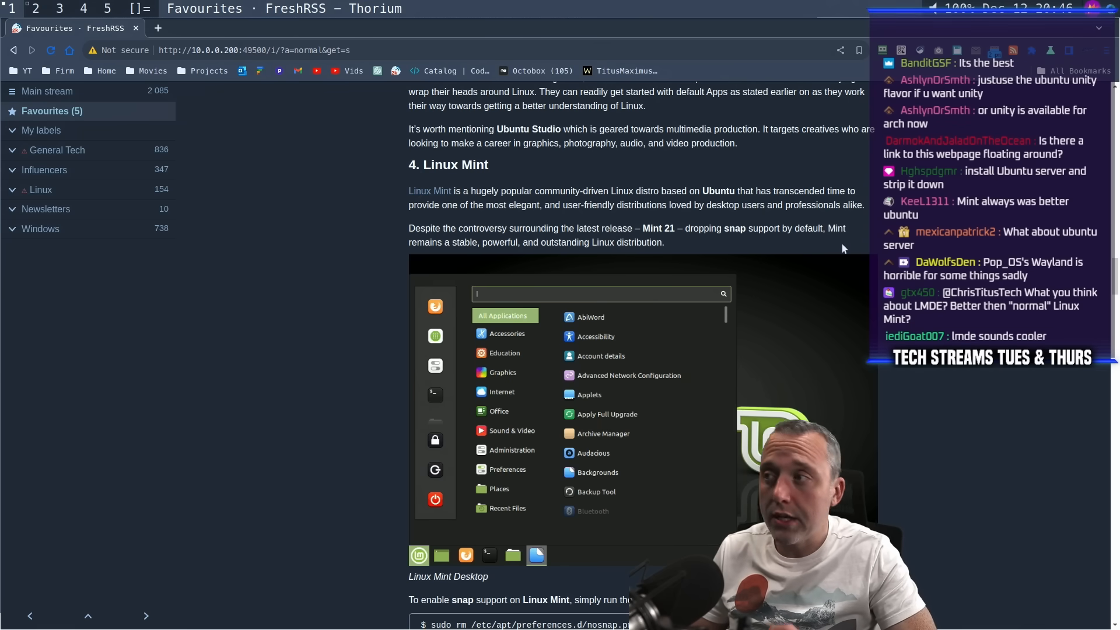
Scroll past the Linux Mint snap commands to the Red Hat Enterprise Linux heading
{"action": "scroll", "scroll_direction": "down", "scroll_amount": 3}
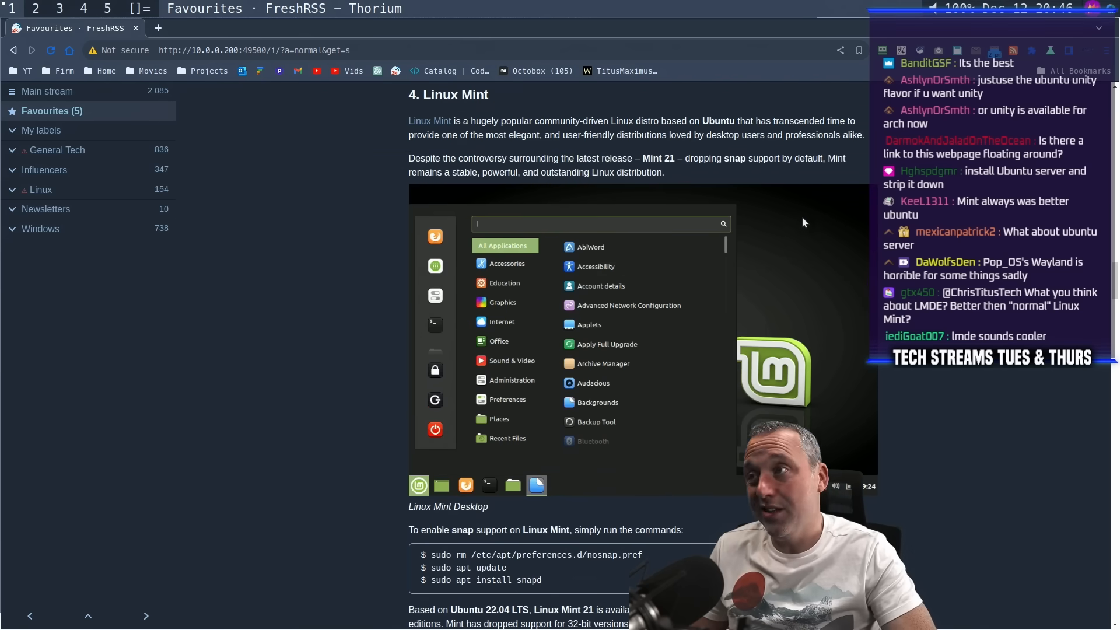
{"action": "mouse_move", "coordinate": [836, 250]}
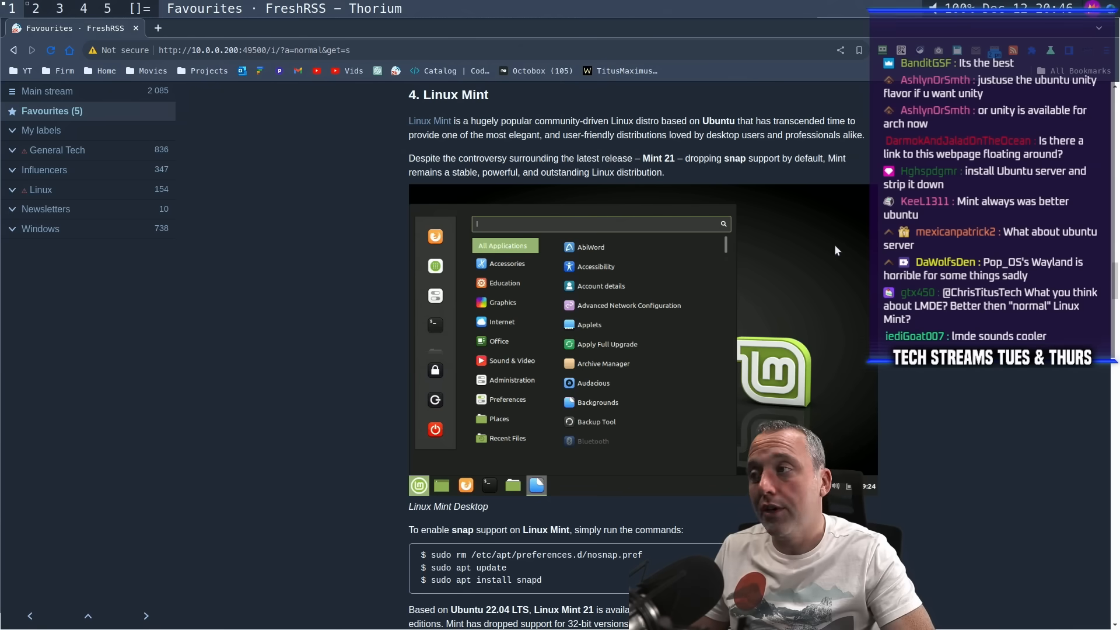
{"action": "mouse_move", "coordinate": [744, 273]}
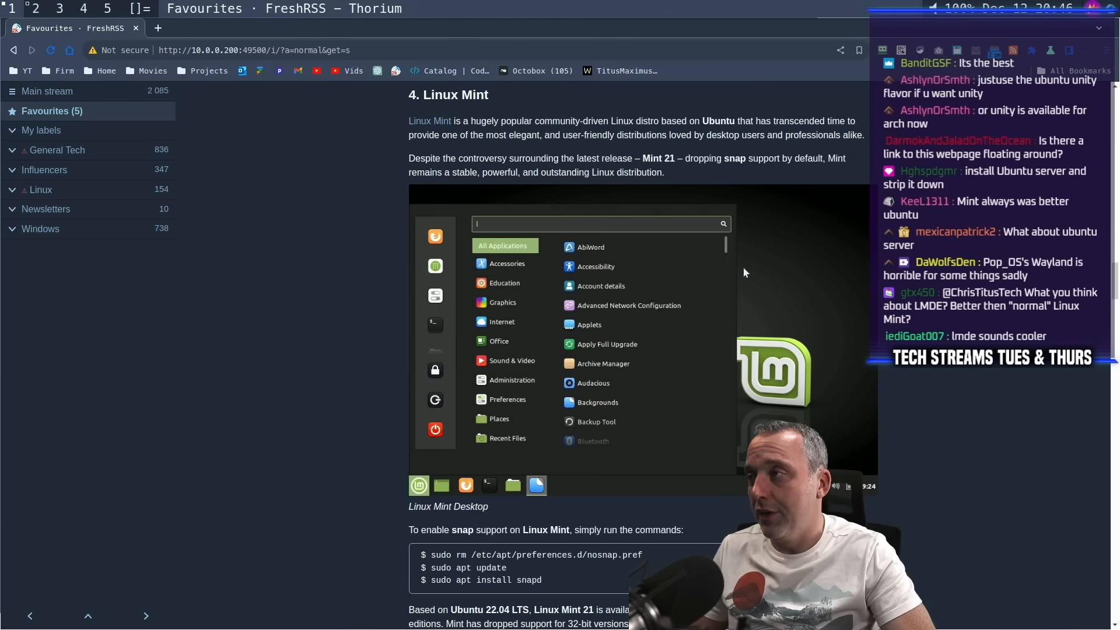
{"action": "scroll", "scroll_direction": "down", "scroll_amount": 3}
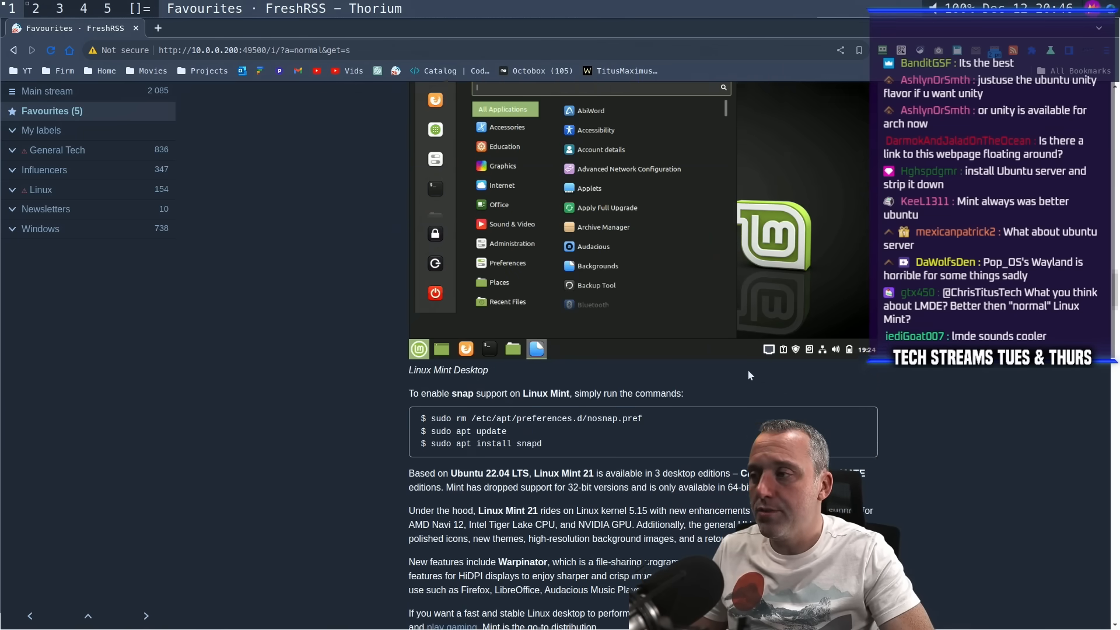
{"action": "scroll", "scroll_direction": "down", "scroll_amount": 3}
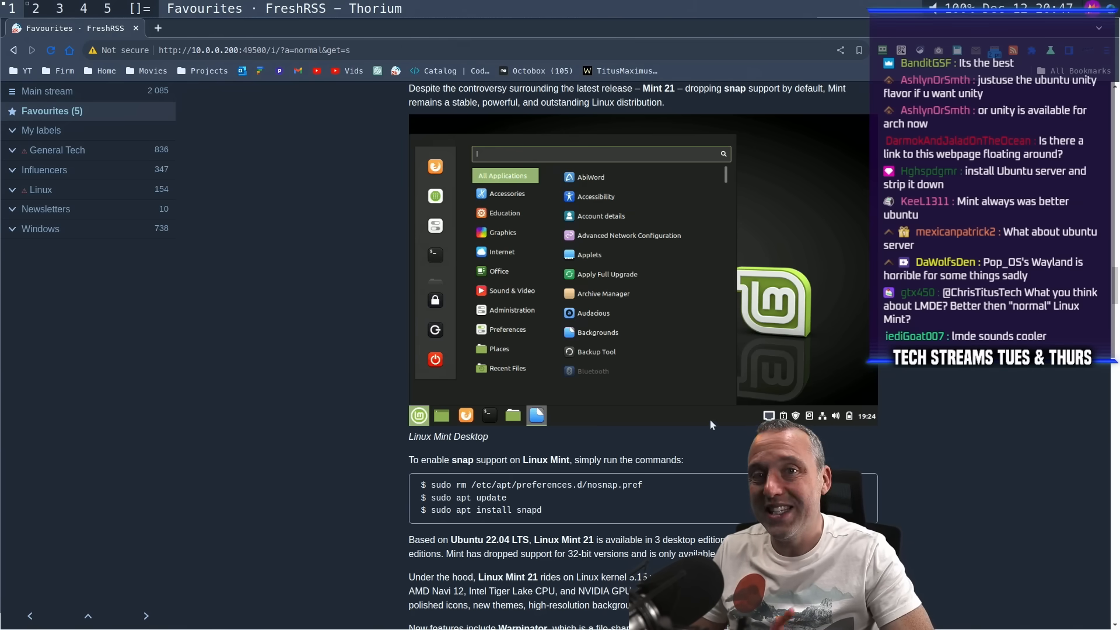
{"action": "scroll", "scroll_direction": "down", "scroll_amount": 3}
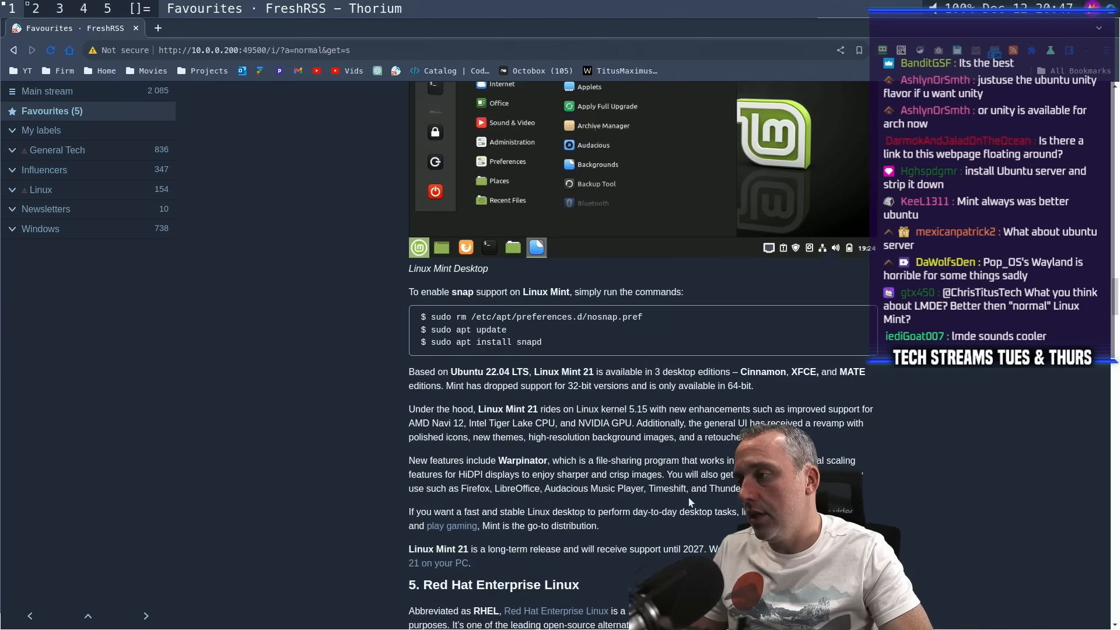
{"action": "scroll", "scroll_direction": "down", "scroll_amount": 3}
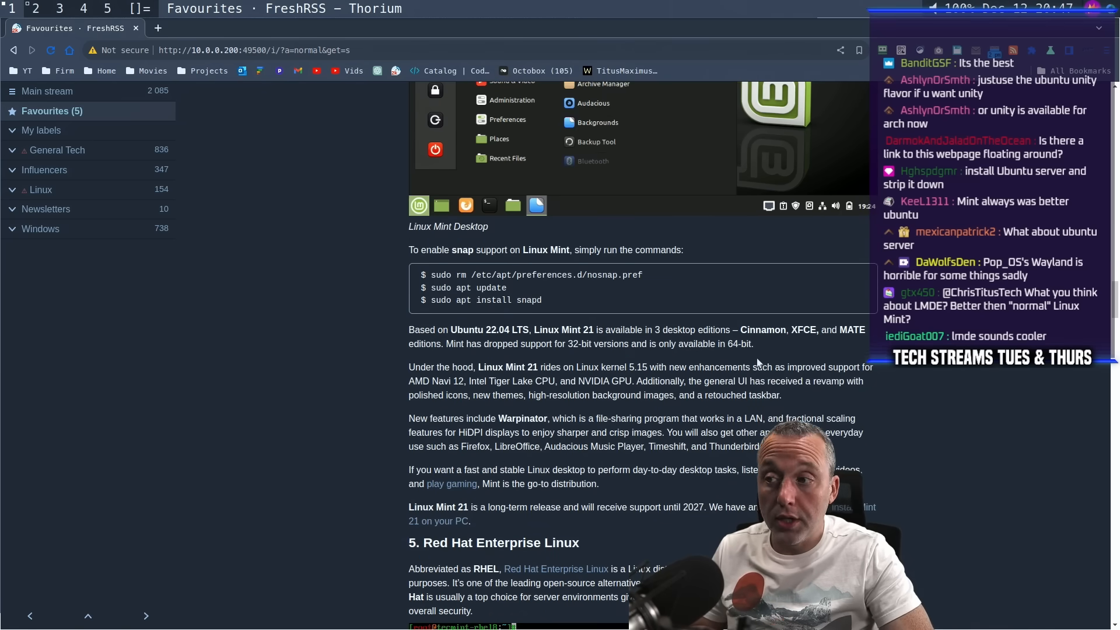
{"action": "mouse_move", "coordinate": [728, 377]}
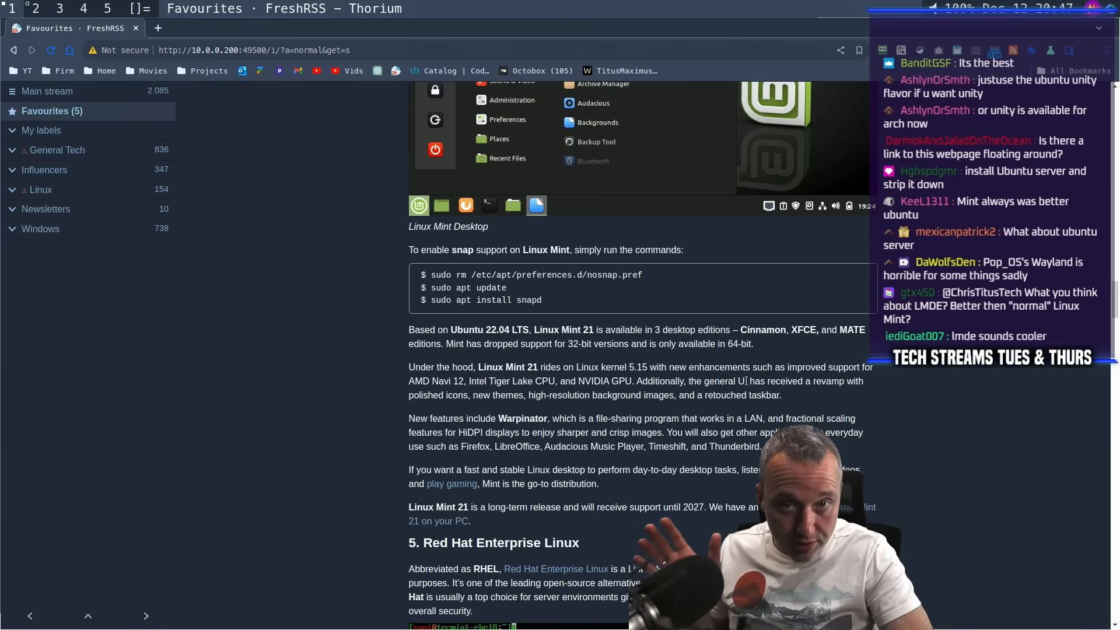
{"action": "scroll", "scroll_direction": "down", "scroll_amount": 3}
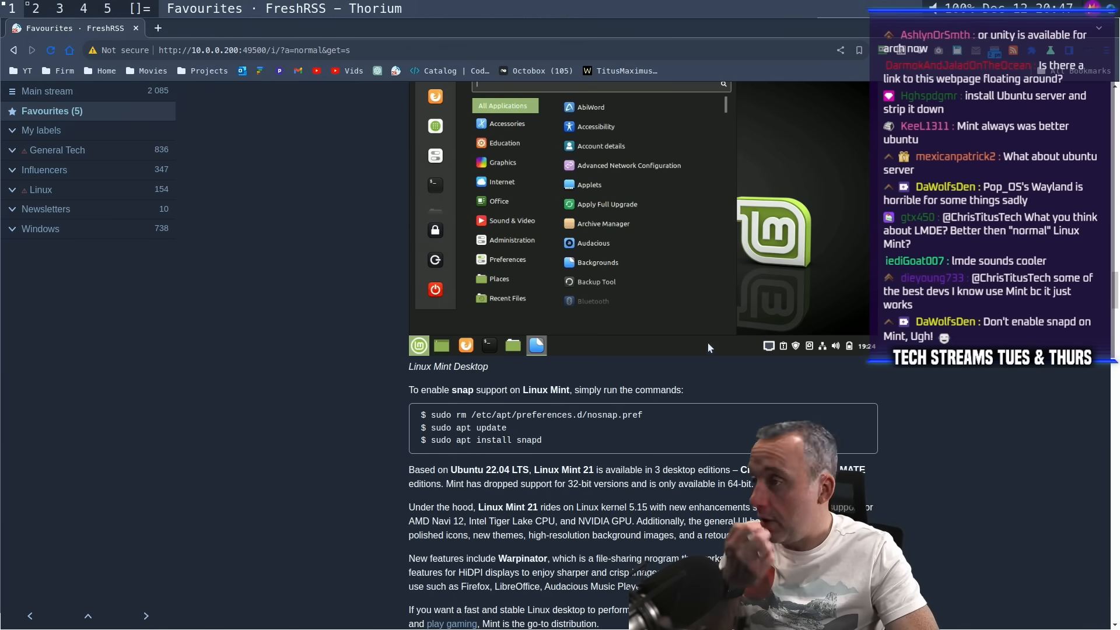
{"action": "scroll", "scroll_direction": "down", "scroll_amount": 3}
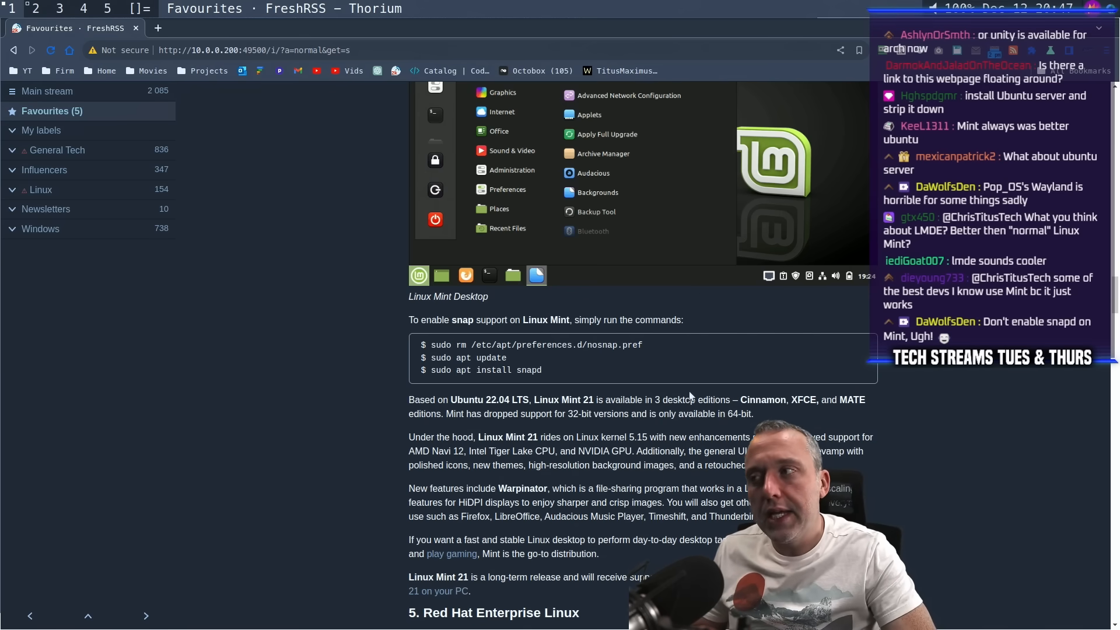
{"action": "scroll", "scroll_direction": "down", "scroll_amount": 3}
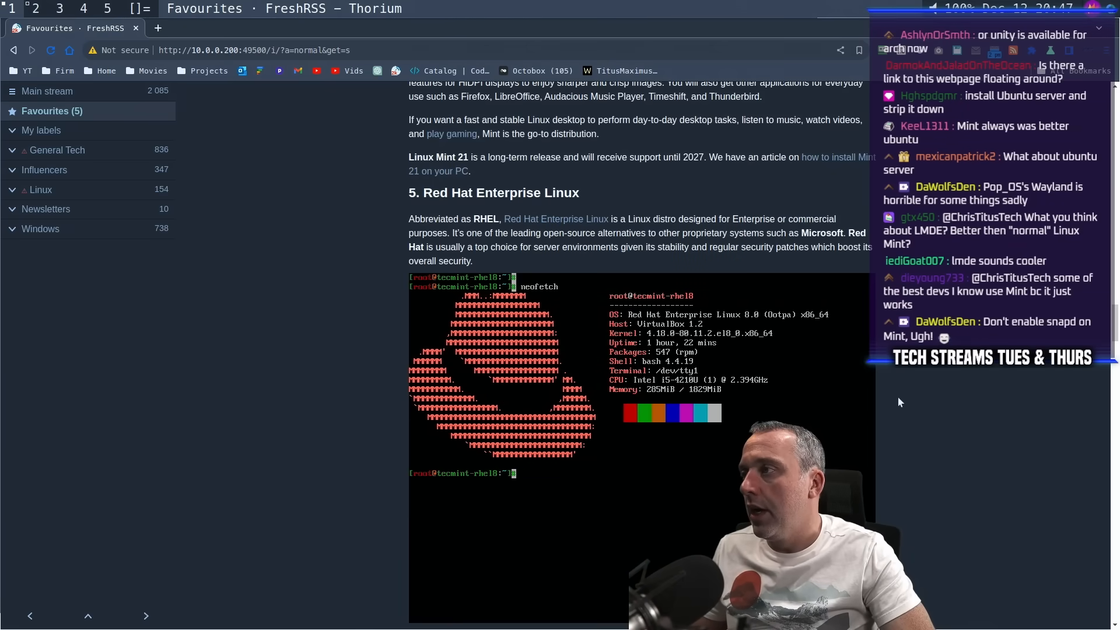
Scroll through the RHEL section past the neofetch screenshot to the CentOS Stream heading
{"action": "scroll", "scroll_direction": "down", "scroll_amount": 3}
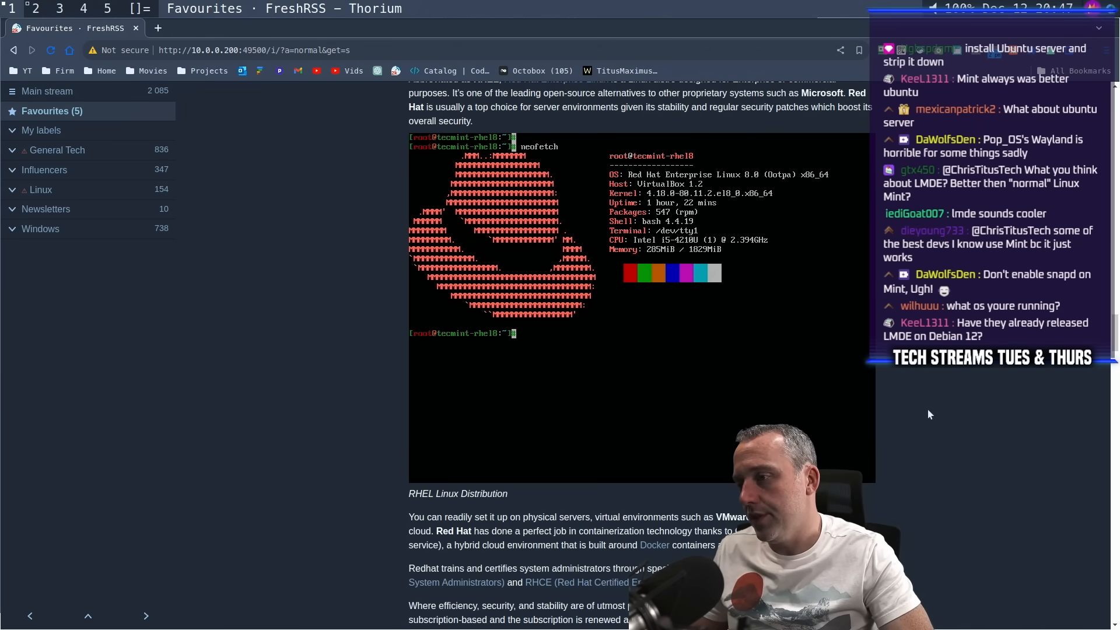
{"action": "mouse_move", "coordinate": [965, 449]}
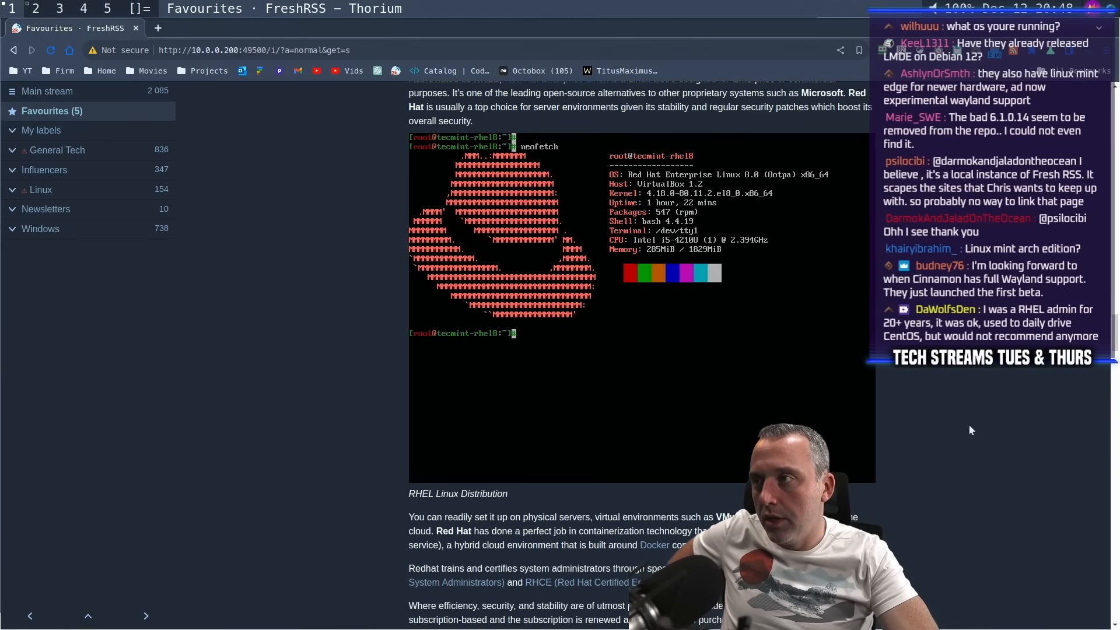
{"action": "scroll", "scroll_direction": "down", "scroll_amount": 3}
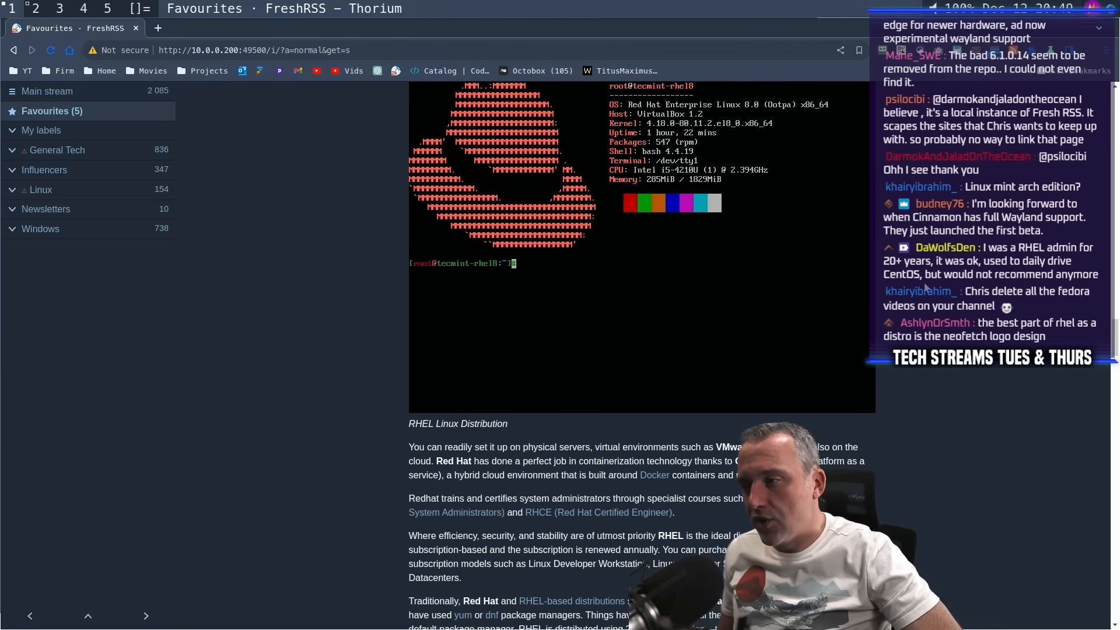
{"action": "mouse_move", "coordinate": [586, 402]}
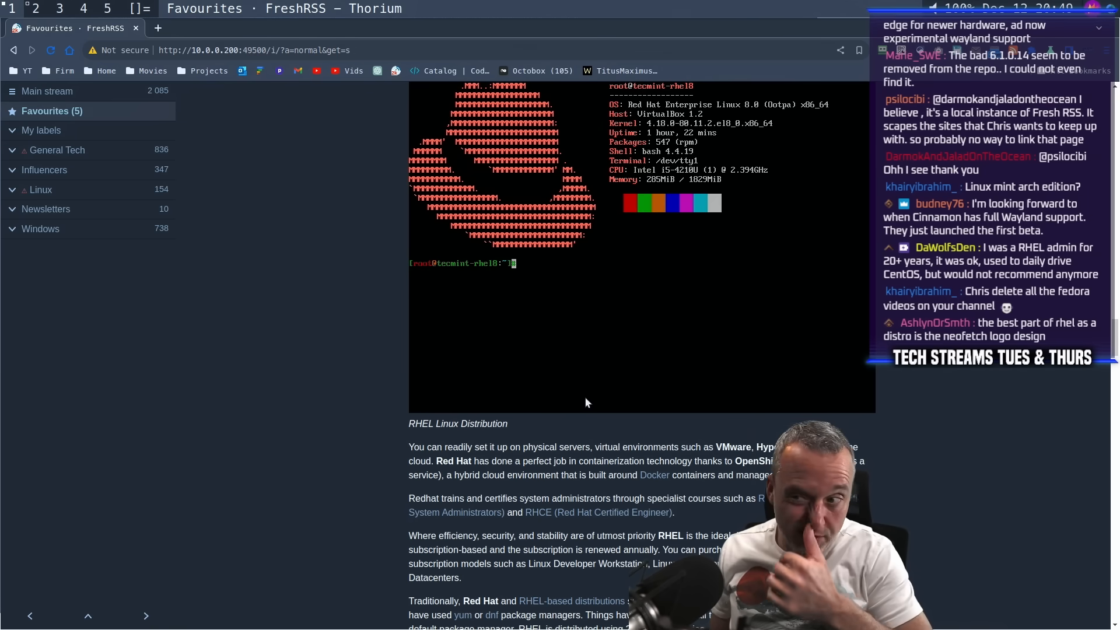
{"action": "scroll", "scroll_direction": "down", "scroll_amount": 3}
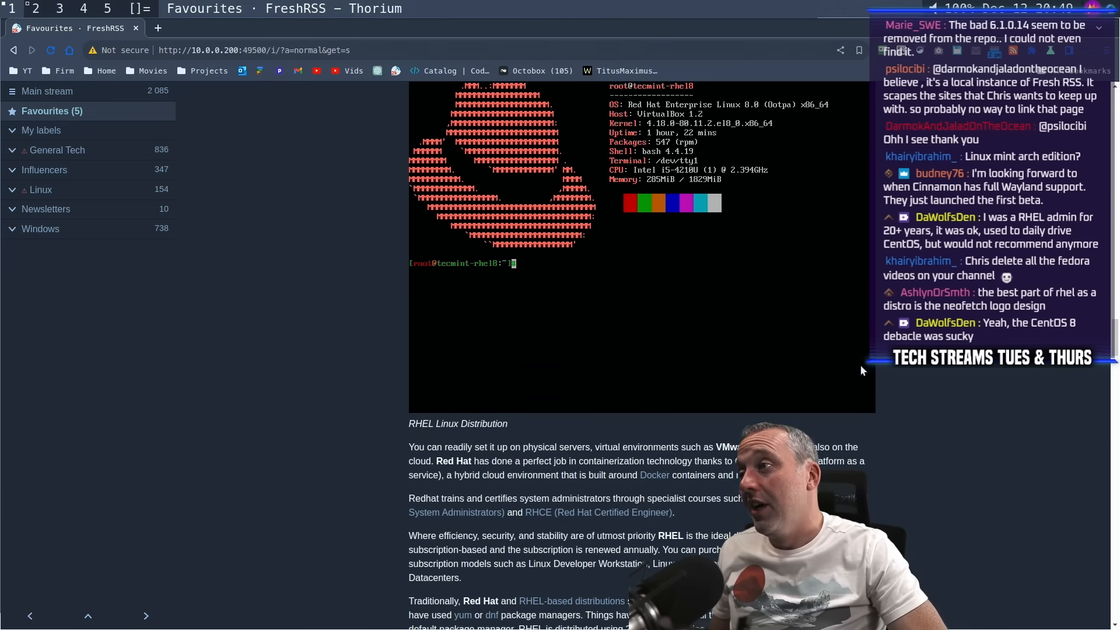
{"action": "scroll", "scroll_direction": "down", "scroll_amount": 3}
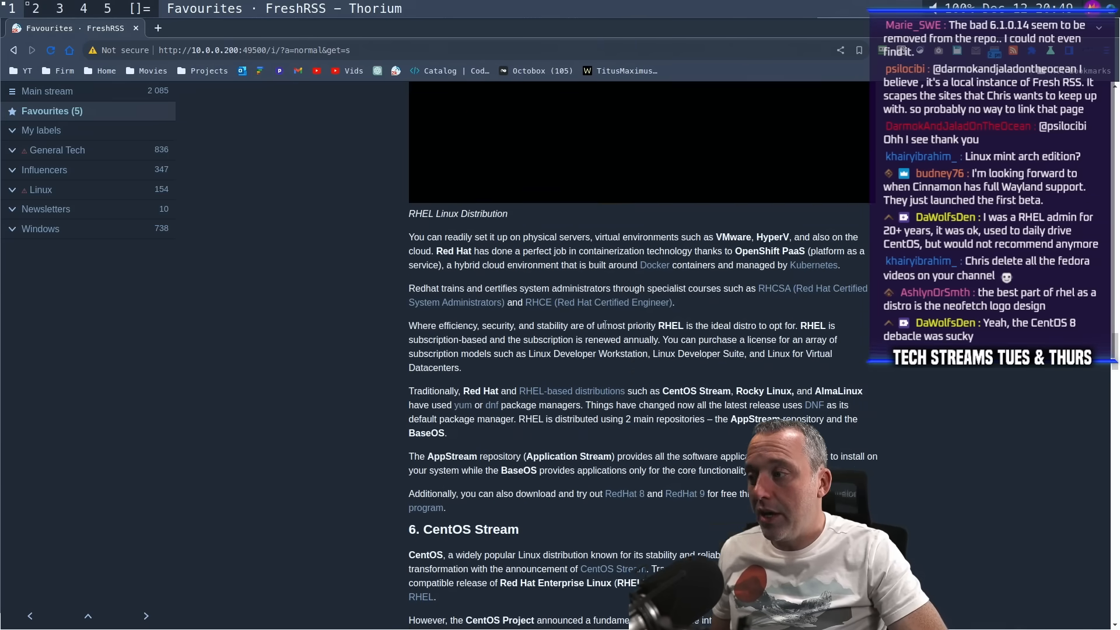
Scroll through CentOS Stream and Fedora, past the Fedora terminal screenshot, to Kali Linux
{"action": "scroll", "scroll_direction": "down", "scroll_amount": 3}
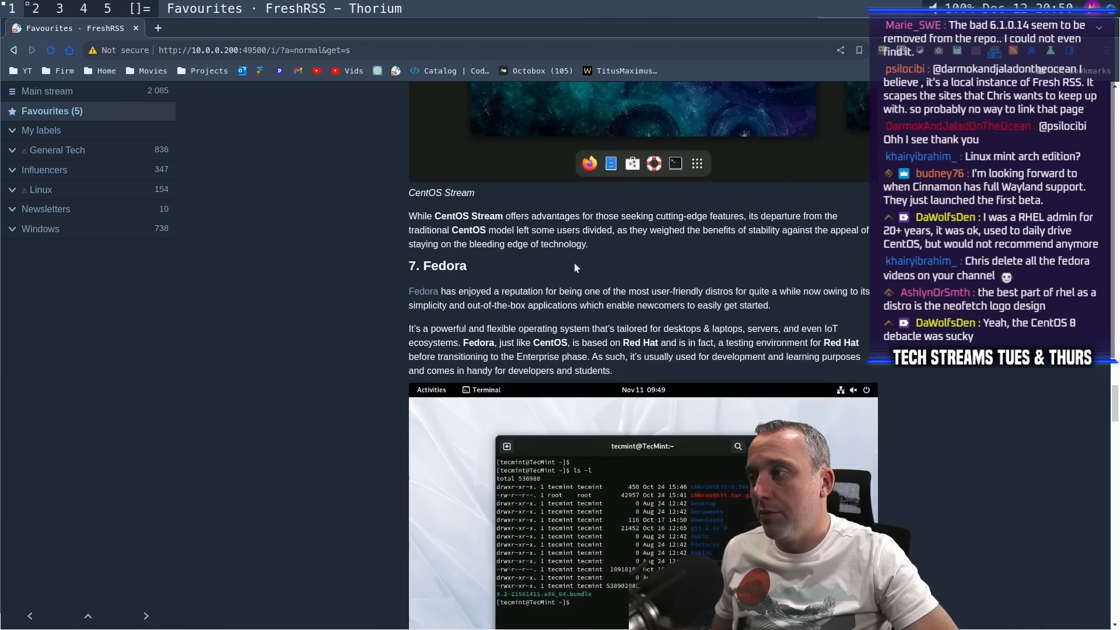
{"action": "scroll", "scroll_direction": "down", "scroll_amount": 3}
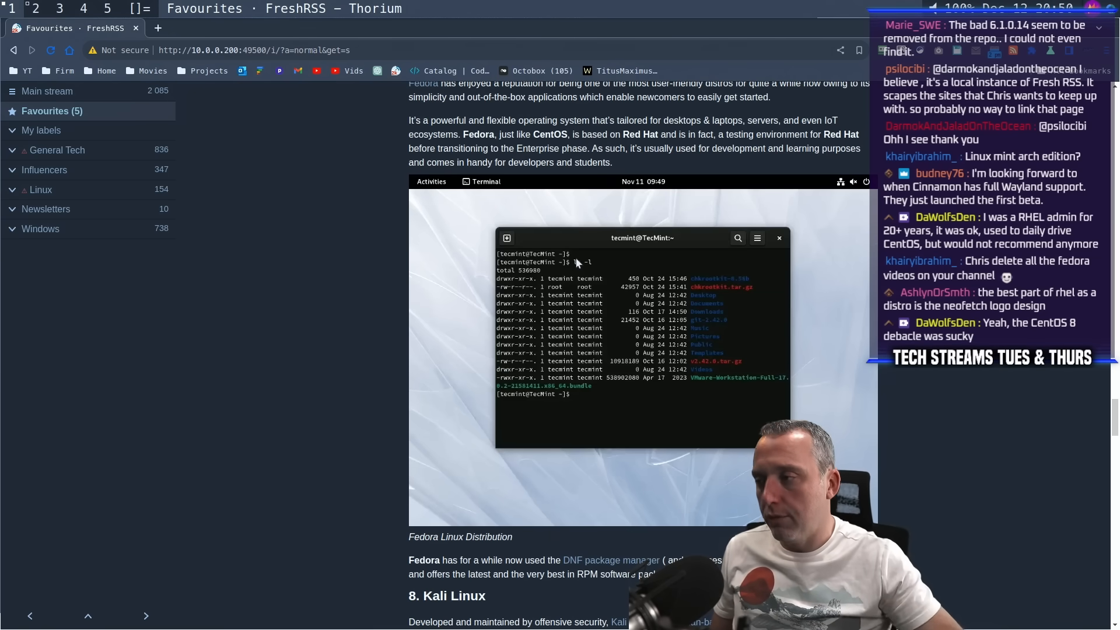
{"action": "scroll", "scroll_direction": "down", "scroll_amount": 3}
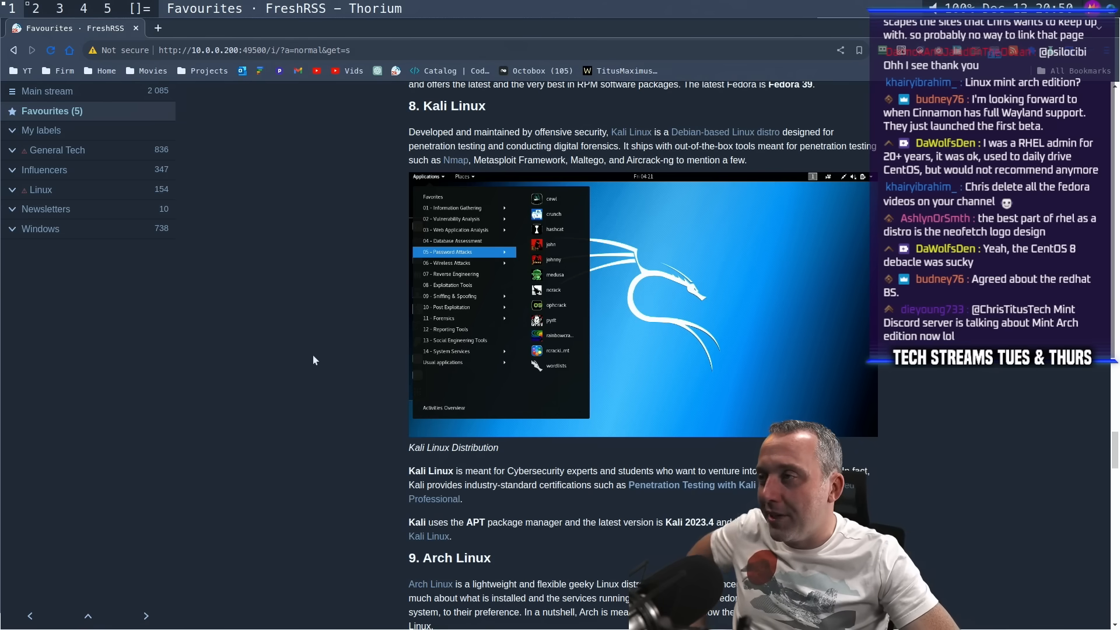
{"action": "mouse_move", "coordinate": [310, 362]}
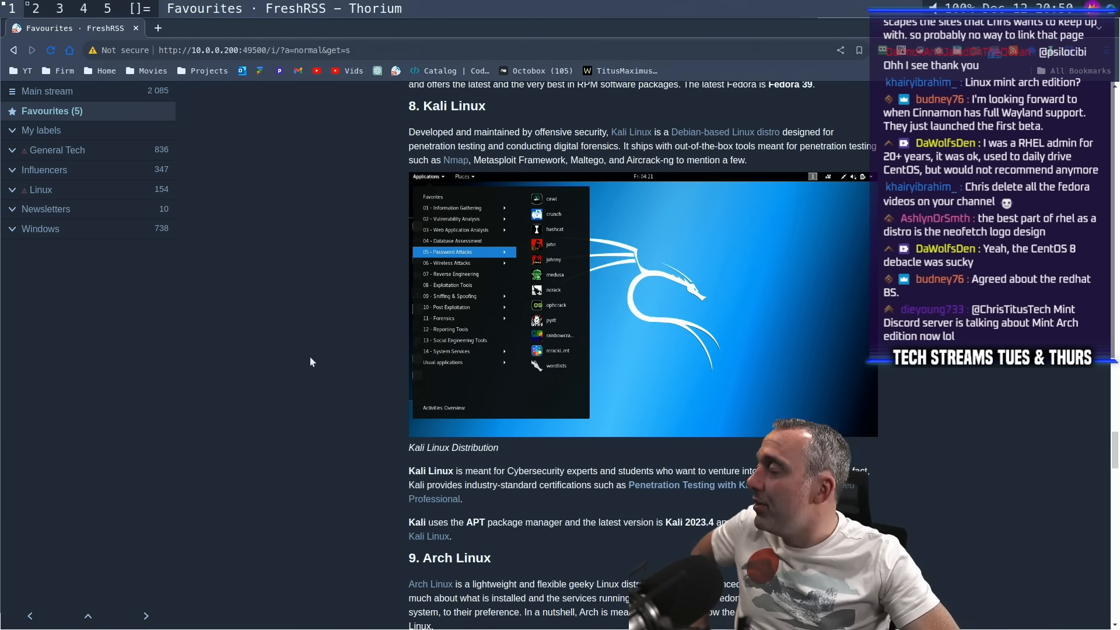
{"action": "mouse_move", "coordinate": [332, 322]}
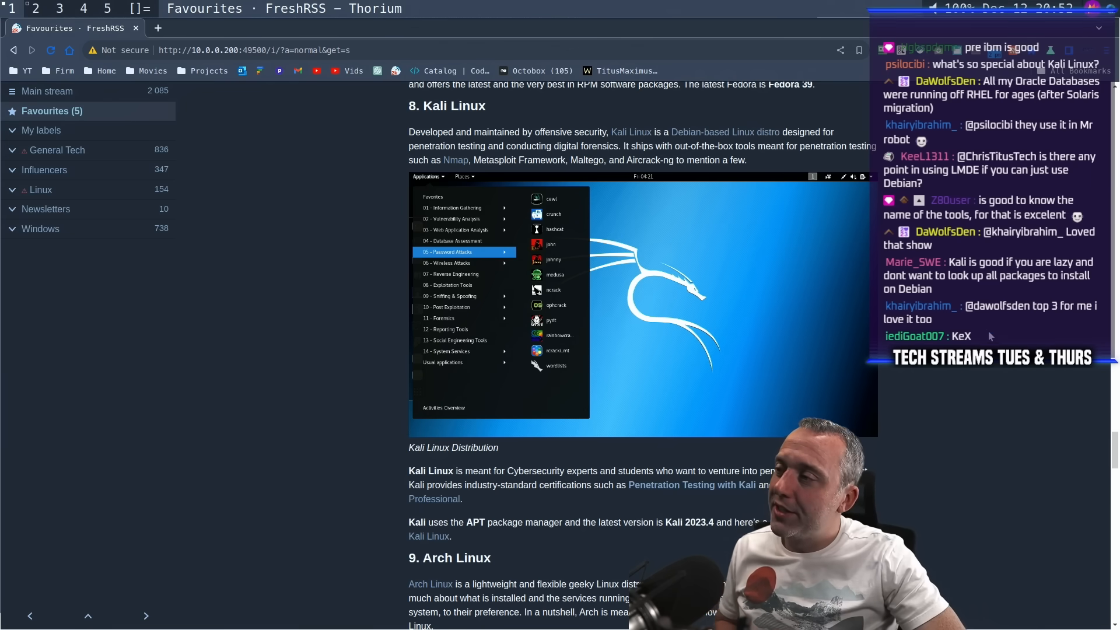
Scroll past section 8, Kali Linux, to section 9, Arch Linux
{"action": "scroll", "scroll_direction": "down", "scroll_amount": 3}
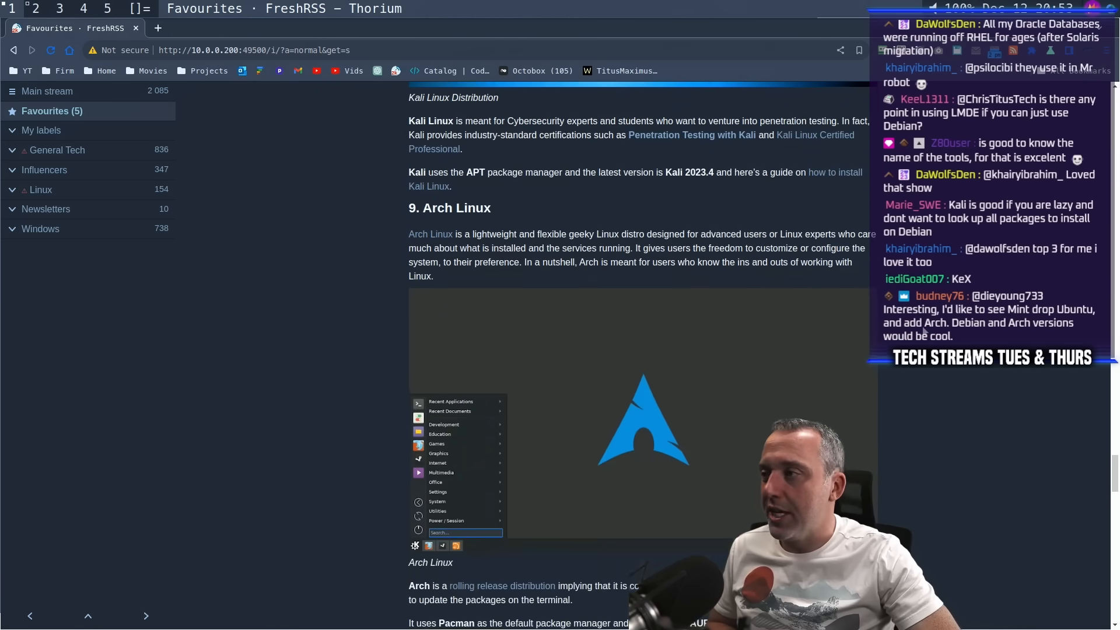
Scroll through Arch Linux's rolling-release and Pacman notes until OpenSUSE starts to appear
{"action": "scroll", "scroll_direction": "down", "scroll_amount": 3}
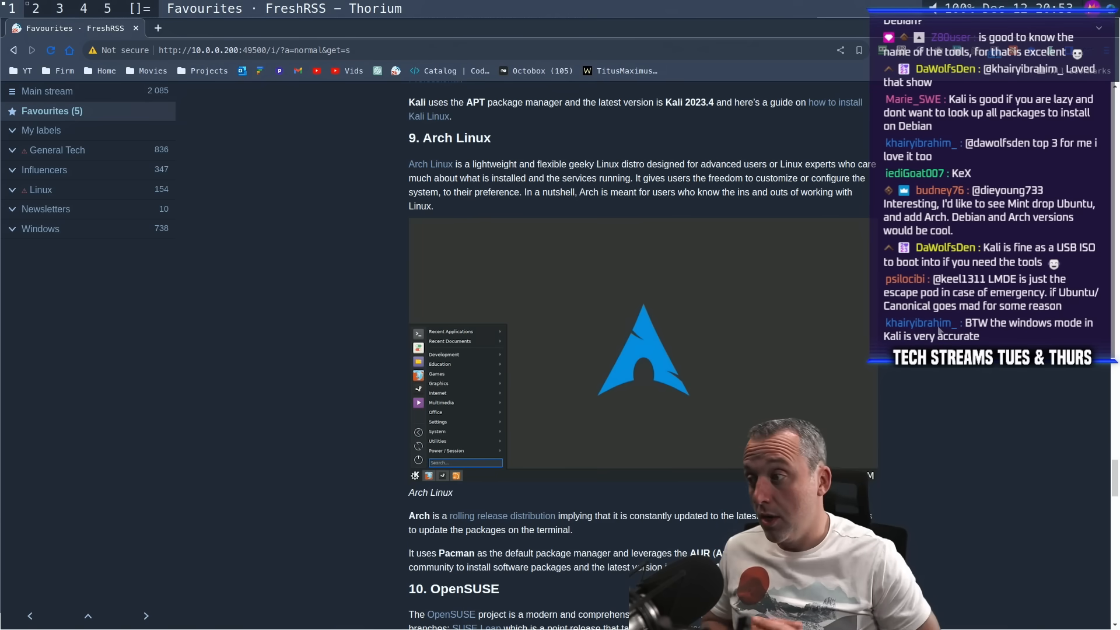
{"action": "scroll", "scroll_direction": "down", "scroll_amount": 3}
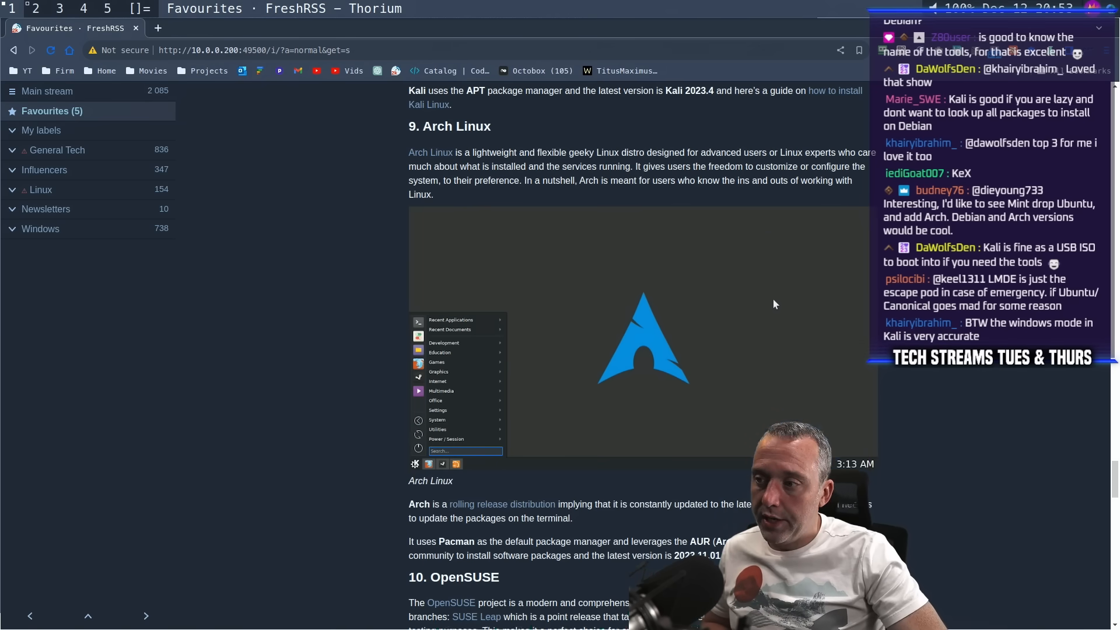
{"action": "scroll", "scroll_direction": "down", "scroll_amount": 3}
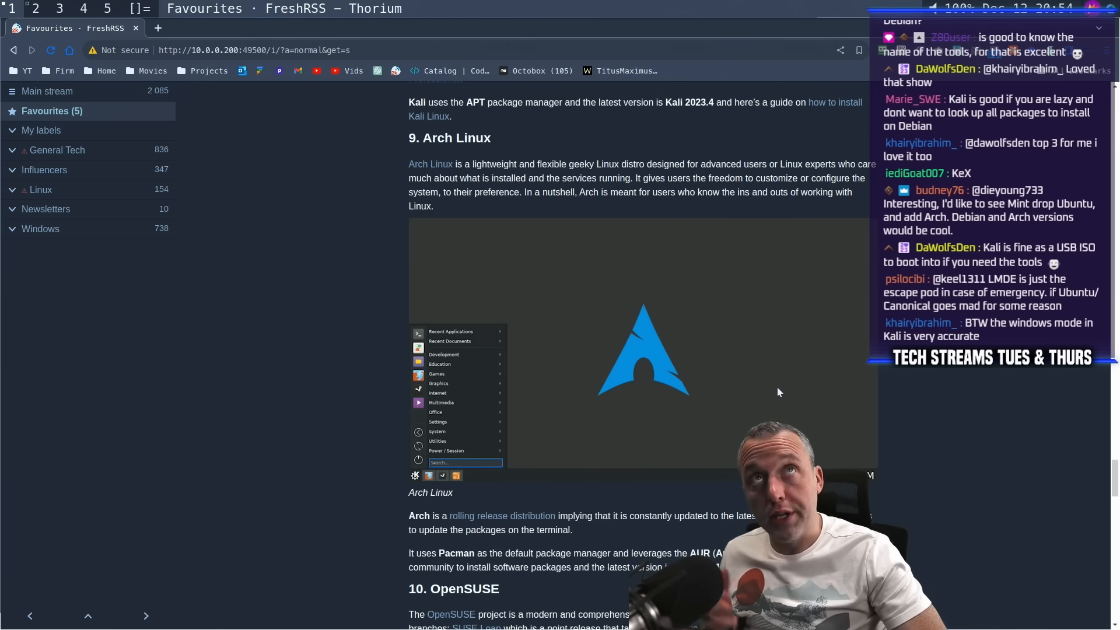
{"action": "mouse_move", "coordinate": [815, 379]}
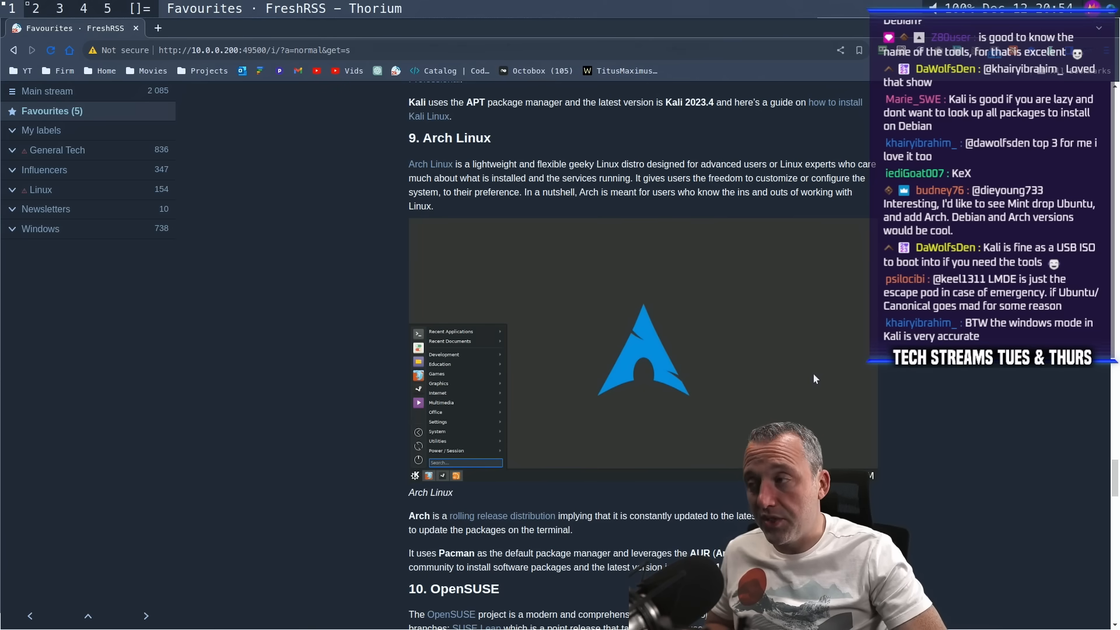
{"action": "mouse_move", "coordinate": [809, 384]}
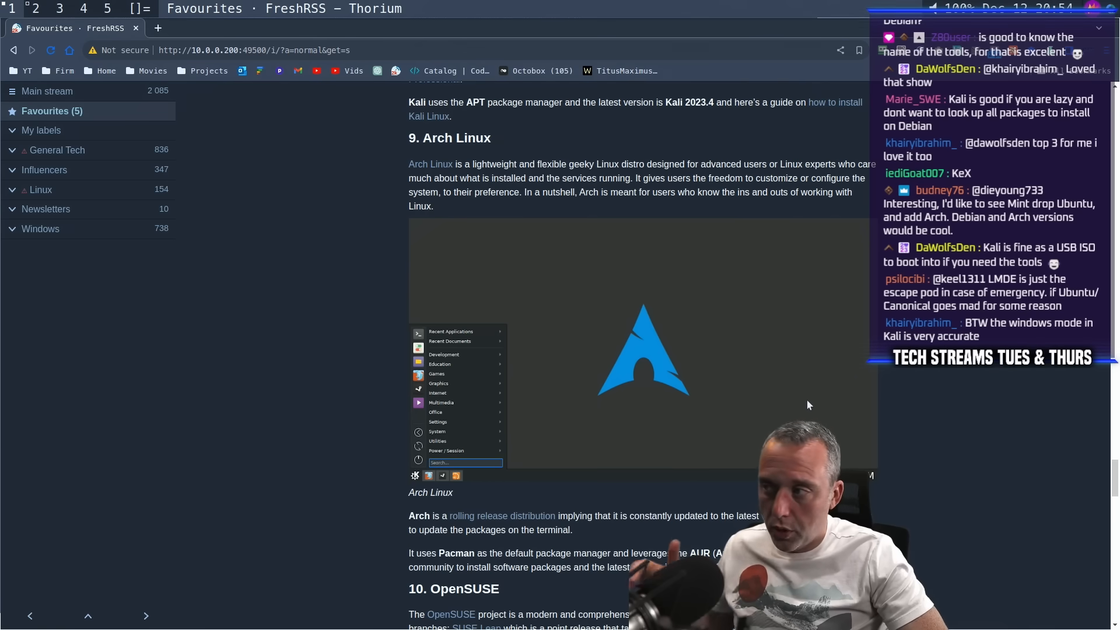
{"action": "mouse_move", "coordinate": [802, 380]}
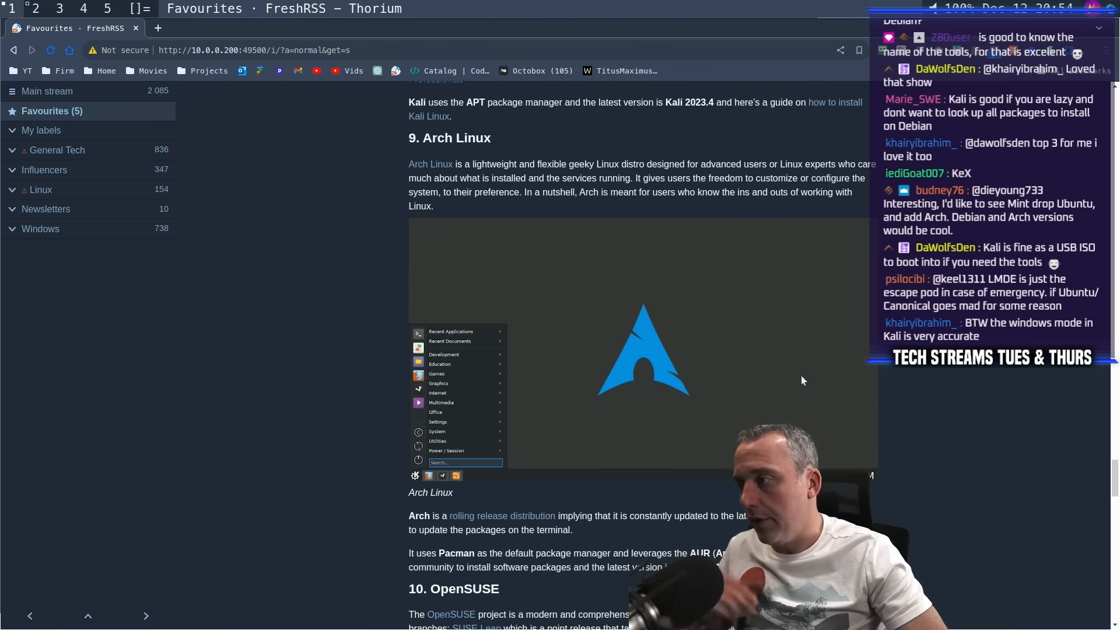
Scroll to the 10. OpenSUSE section with its Leap screenshot and Yast notes
{"action": "scroll", "scroll_direction": "down", "scroll_amount": 3}
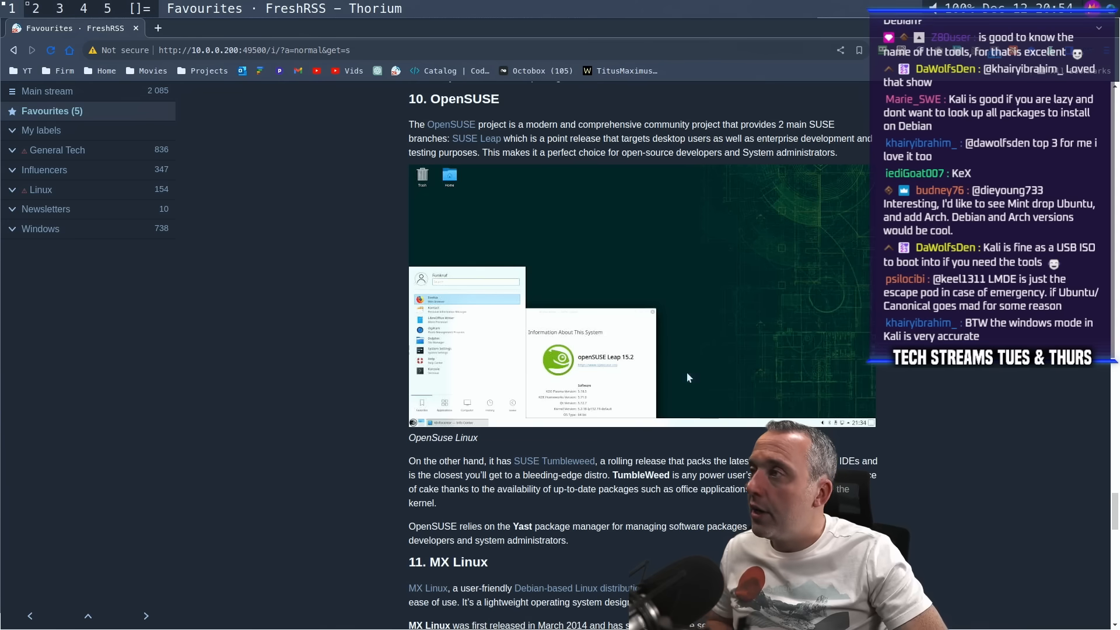
{"action": "mouse_move", "coordinate": [571, 295]}
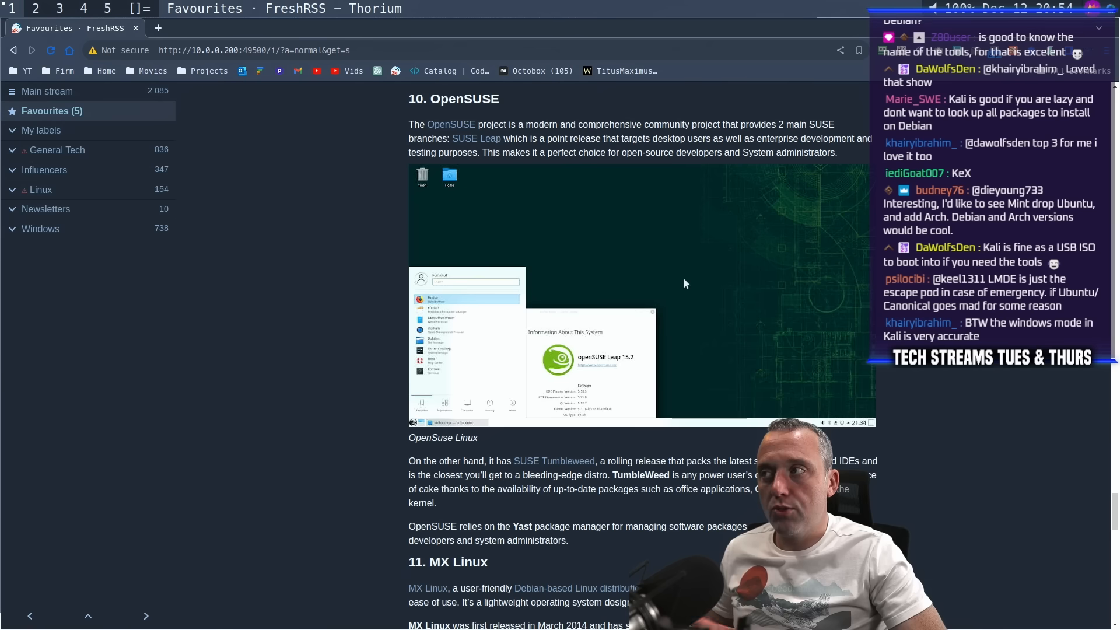
{"action": "mouse_move", "coordinate": [688, 307]}
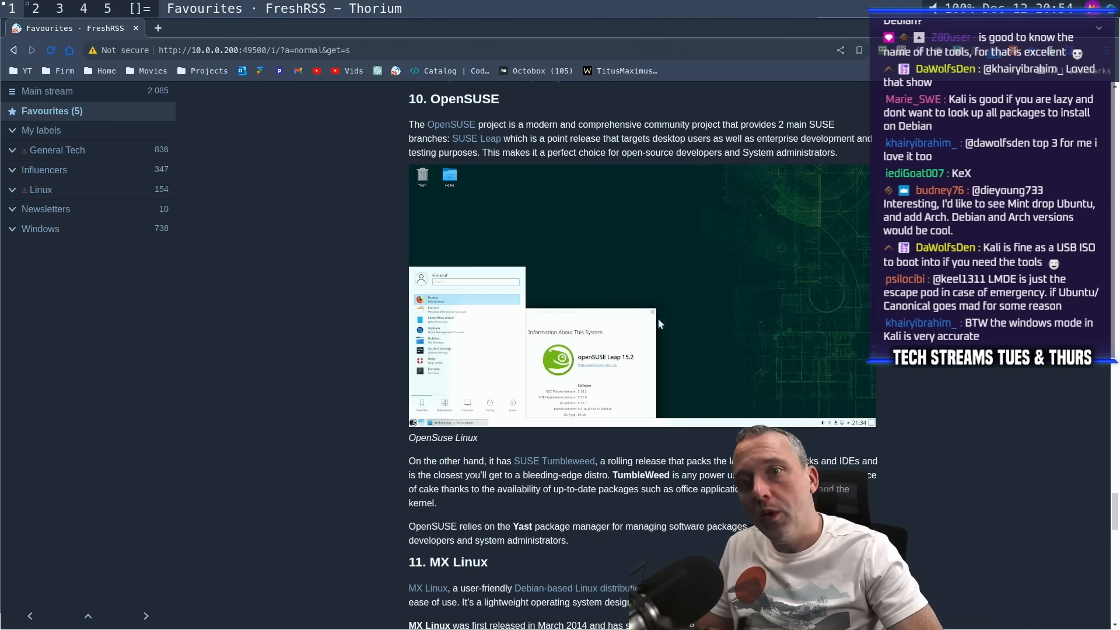
{"action": "mouse_move", "coordinate": [657, 318]}
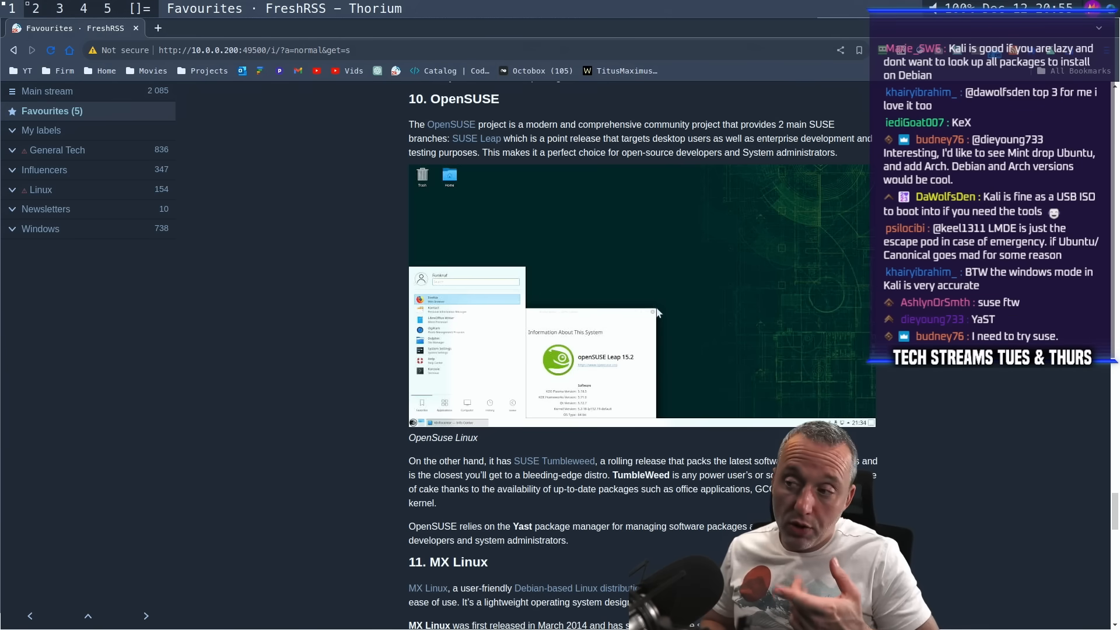
{"action": "mouse_move", "coordinate": [521, 136]}
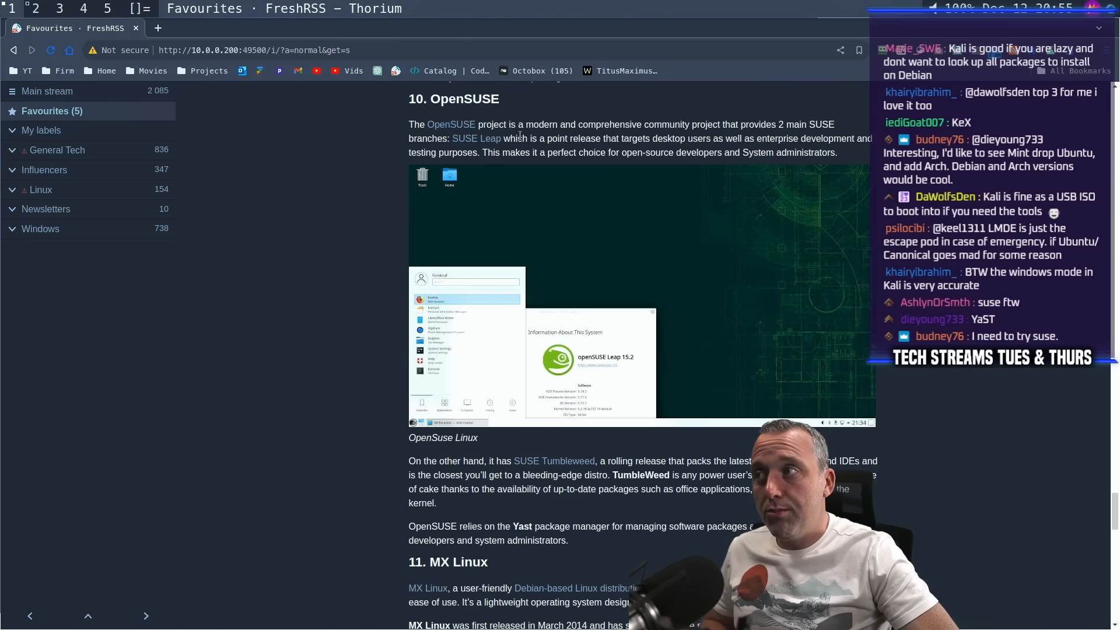
{"action": "mouse_move", "coordinate": [626, 499]}
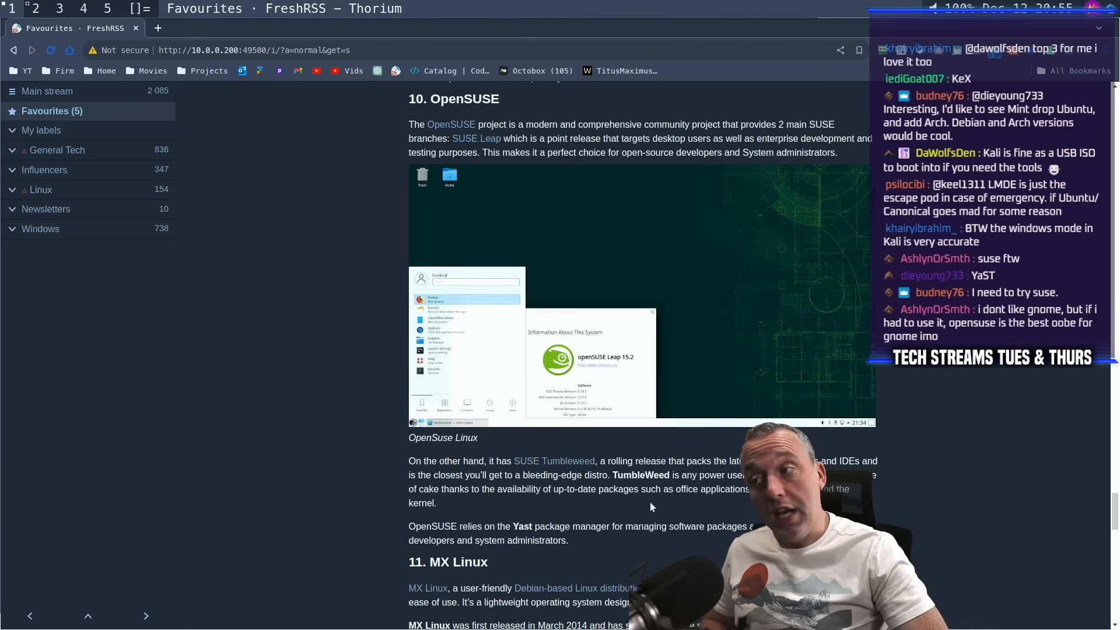
Scroll past the MX Linux screenshot toward the Conclusion, keeping the MX Linux description in view
{"action": "scroll", "scroll_direction": "down", "scroll_amount": 3}
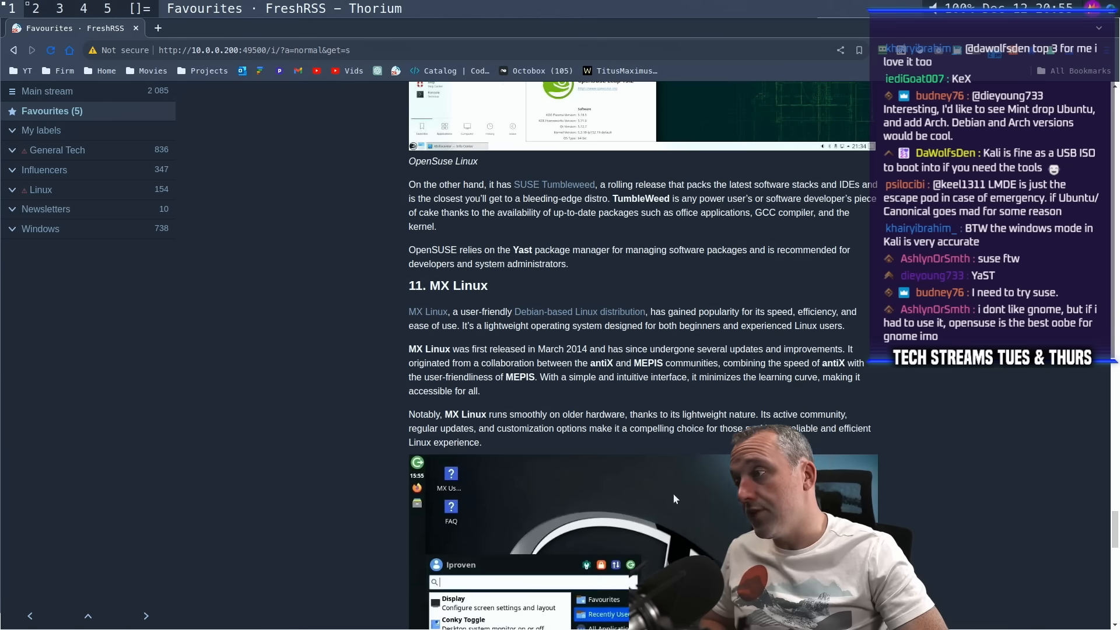
{"action": "scroll", "scroll_direction": "down", "scroll_amount": 3}
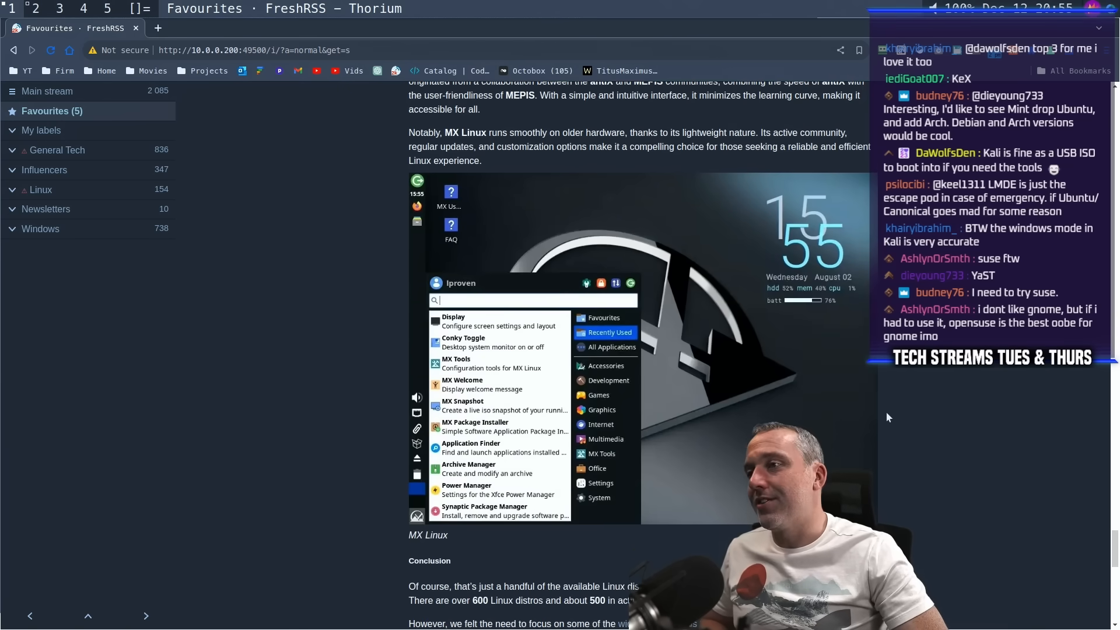
{"action": "scroll", "scroll_direction": "down", "scroll_amount": 3}
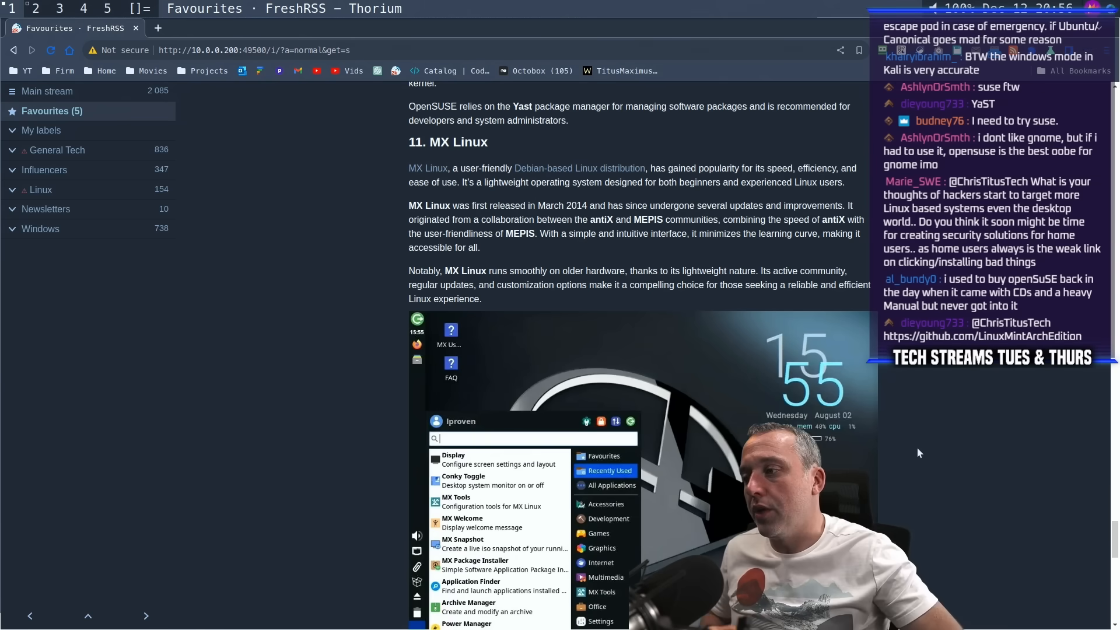
{"action": "mouse_move", "coordinate": [837, 427]}
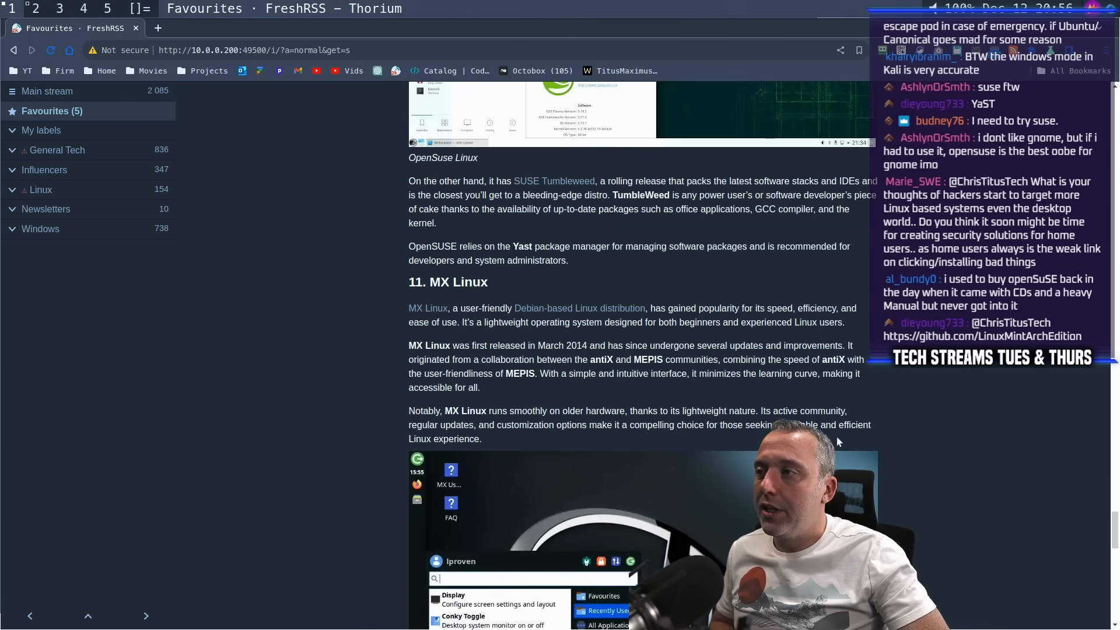
{"action": "scroll", "scroll_direction": "down", "scroll_amount": 3}
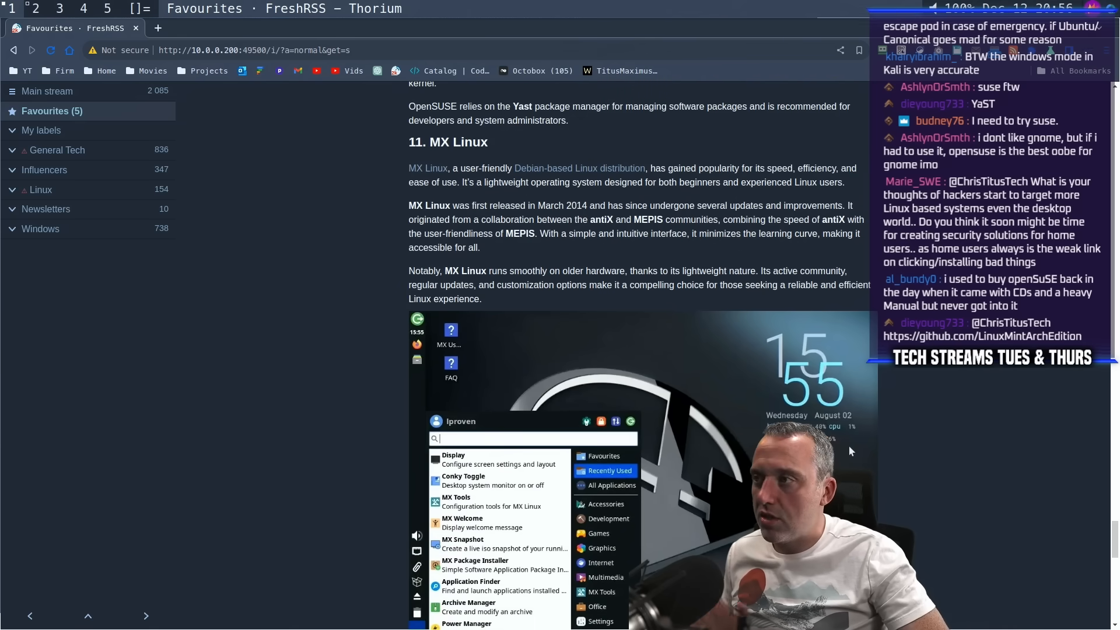
{"action": "mouse_move", "coordinate": [854, 460]}
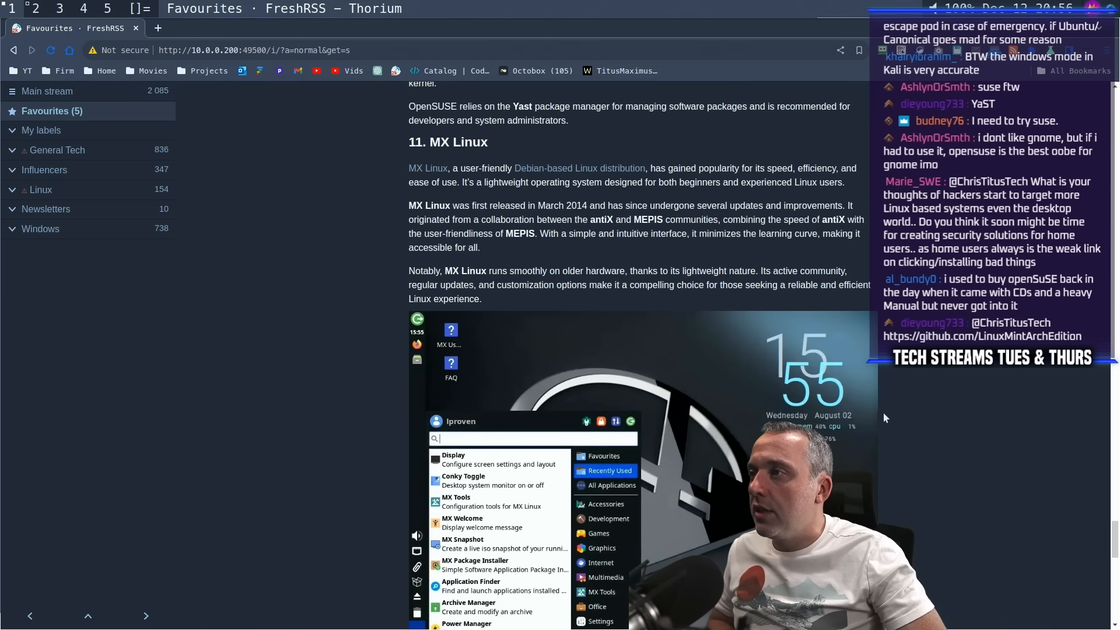
{"action": "scroll", "scroll_direction": "down", "scroll_amount": 3}
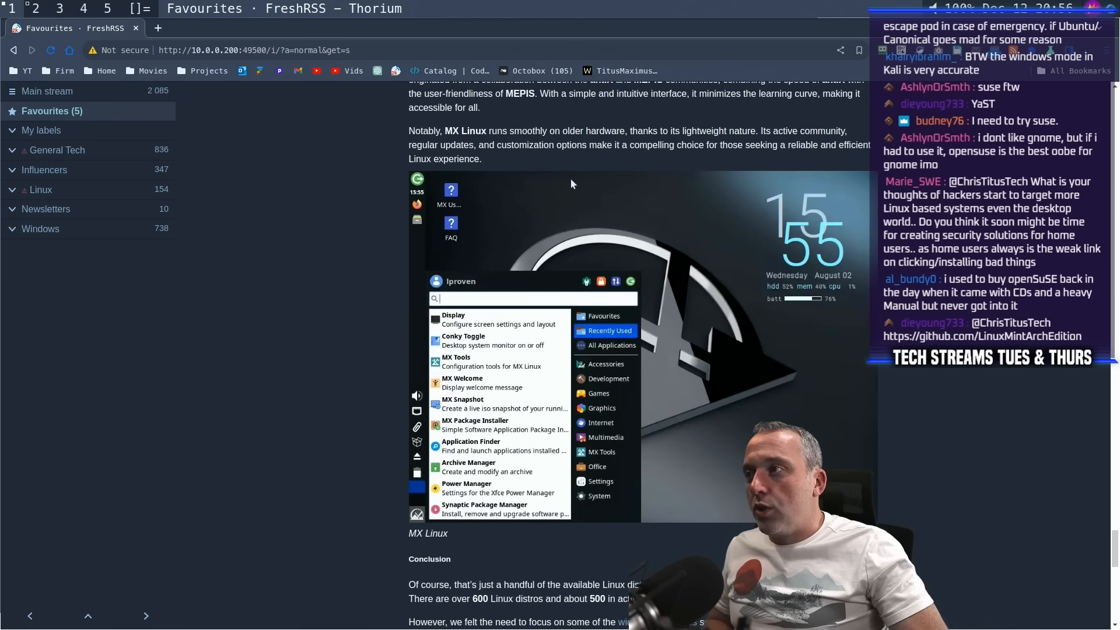
{"action": "mouse_move", "coordinate": [581, 141]}
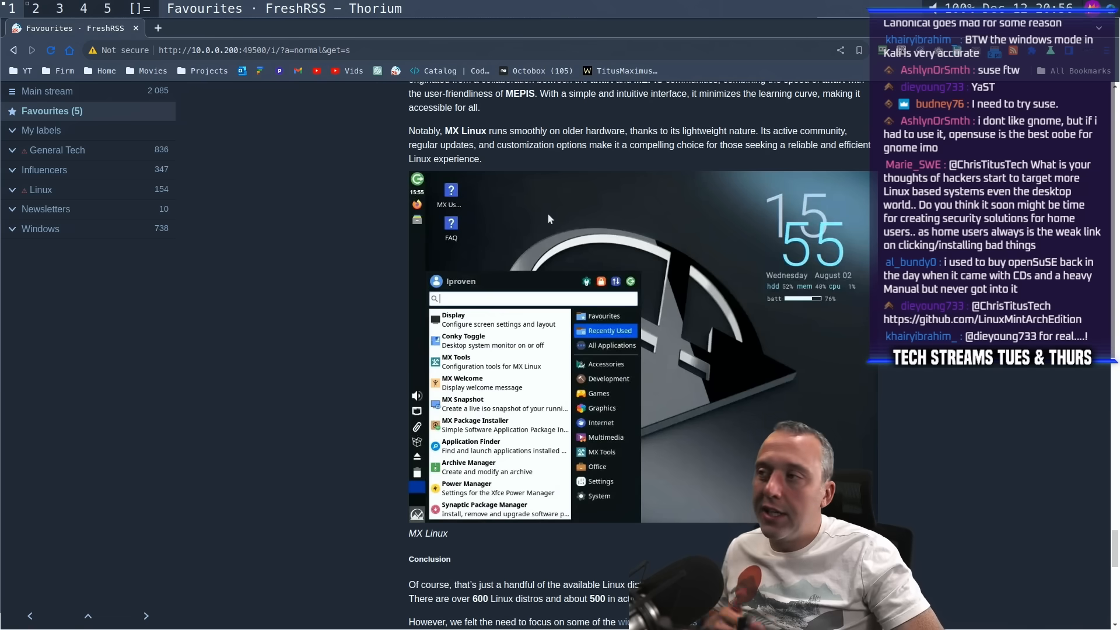
{"action": "mouse_move", "coordinate": [571, 169]}
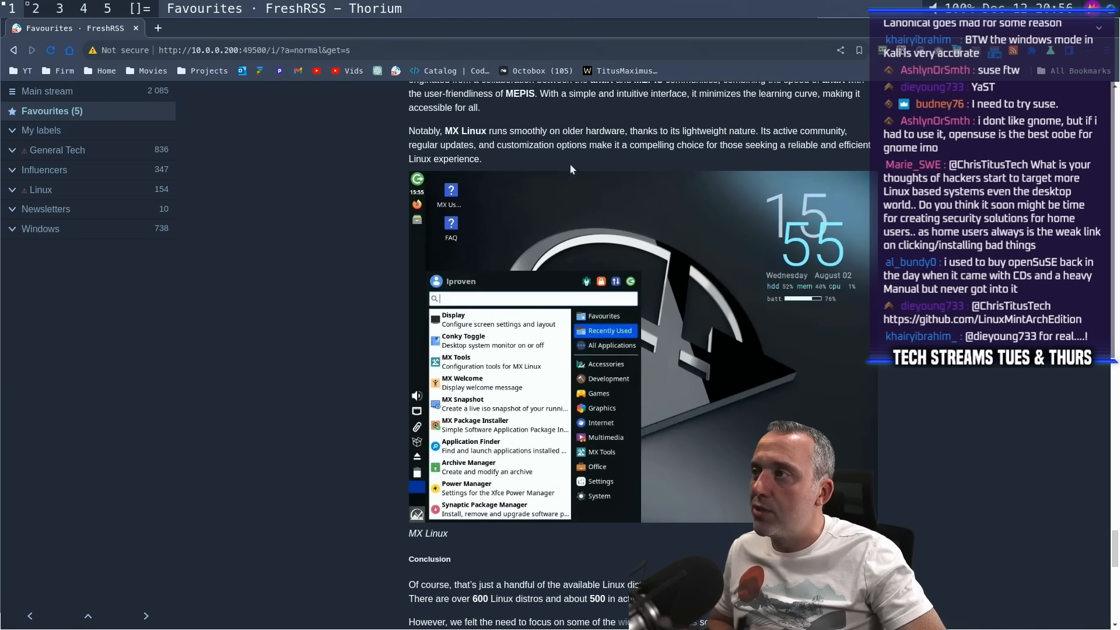
{"action": "mouse_move", "coordinate": [646, 336]}
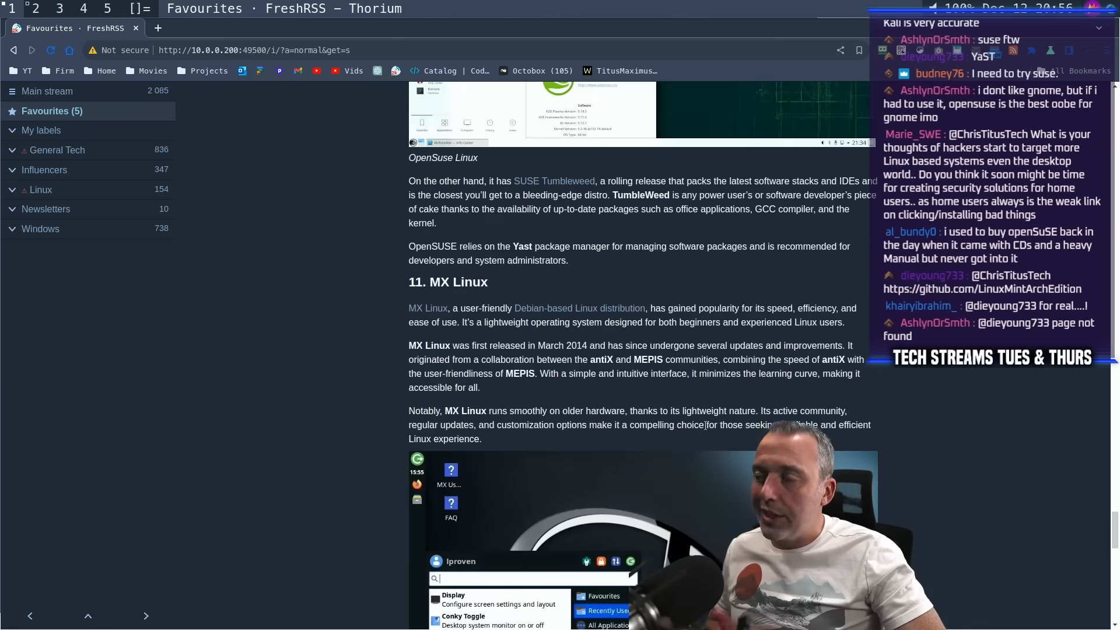
{"action": "scroll", "scroll_direction": "down", "scroll_amount": 3}
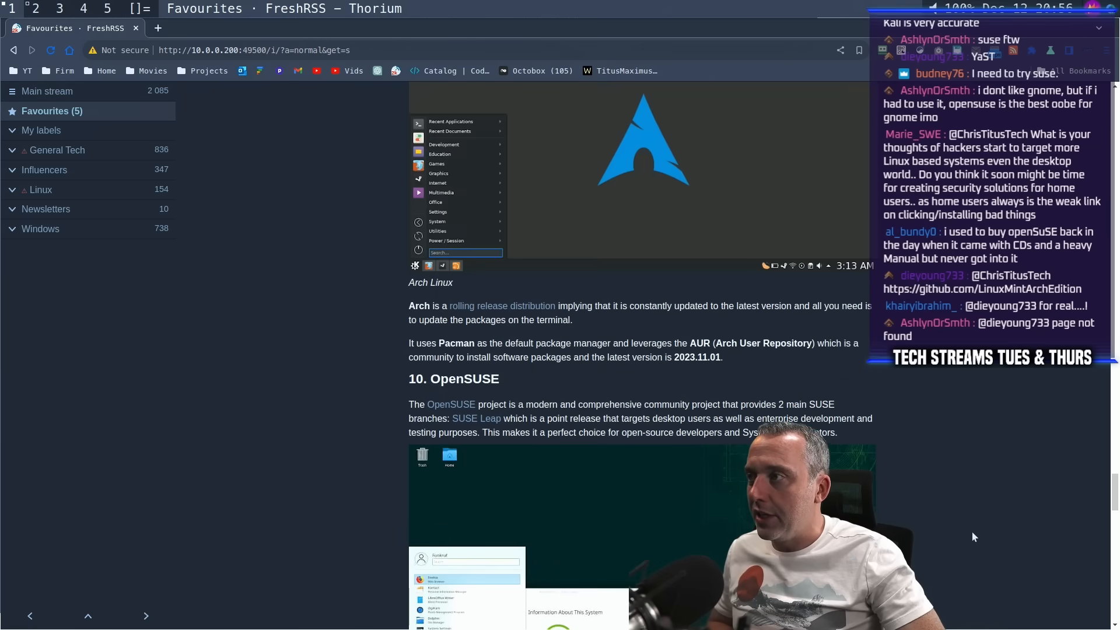
{"action": "scroll", "scroll_direction": "down", "scroll_amount": 3}
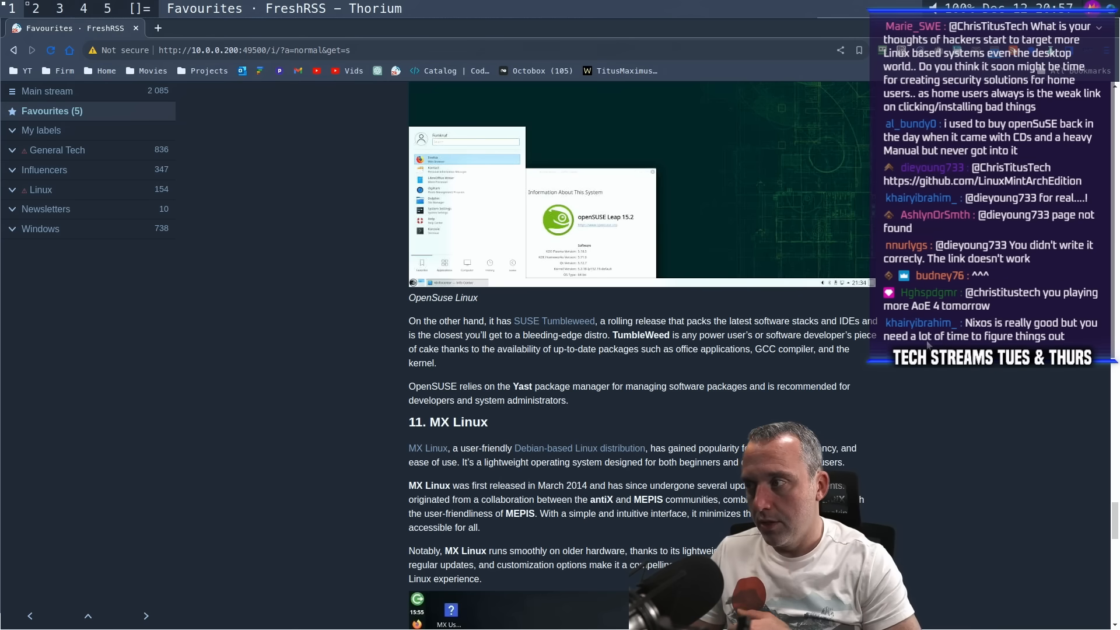
{"action": "scroll", "scroll_direction": "down", "scroll_amount": 3}
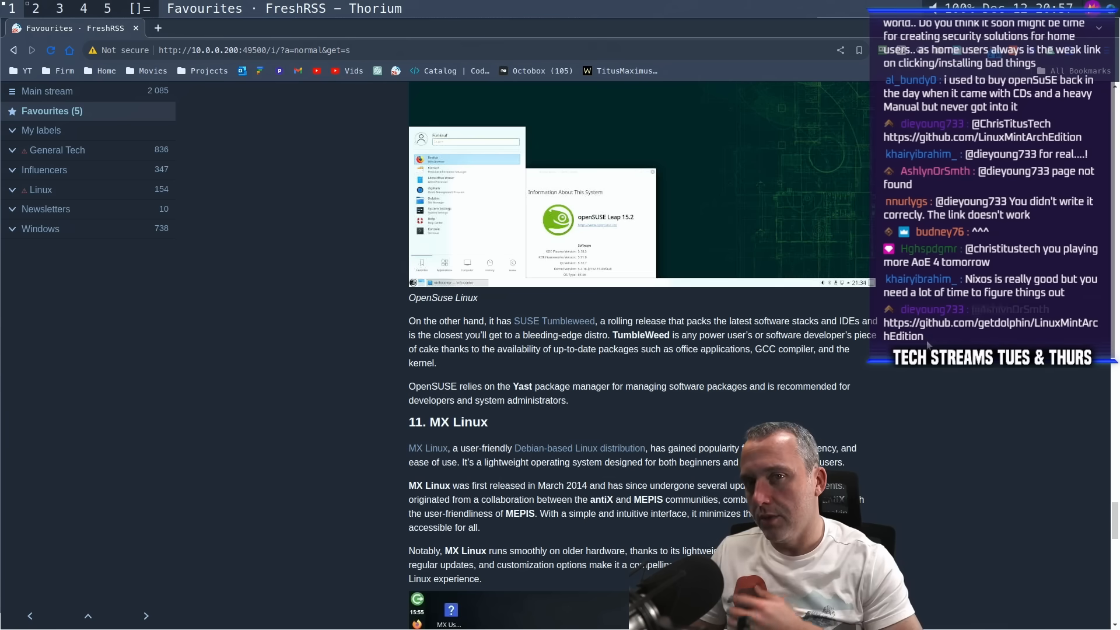